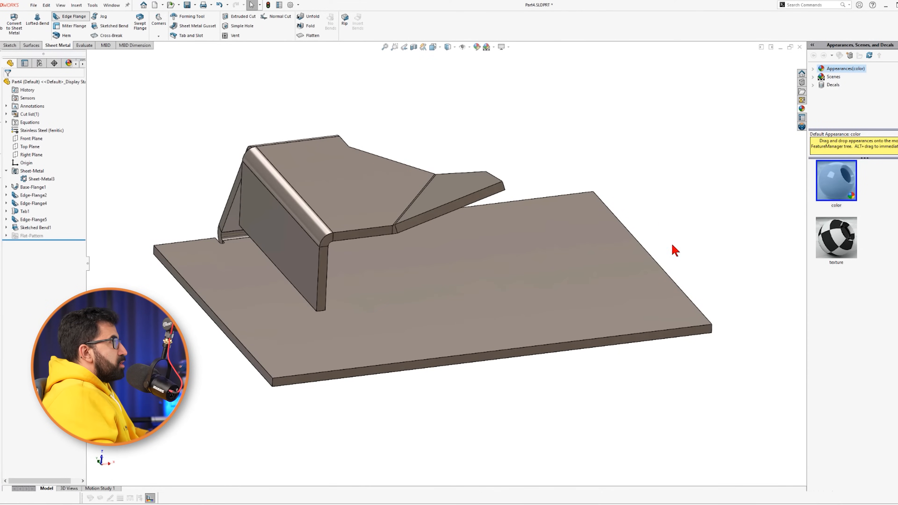
Add Edge-Flange9 on two adjoining base-plate edges, length defined Up To Vertex.
left_click(70, 16)
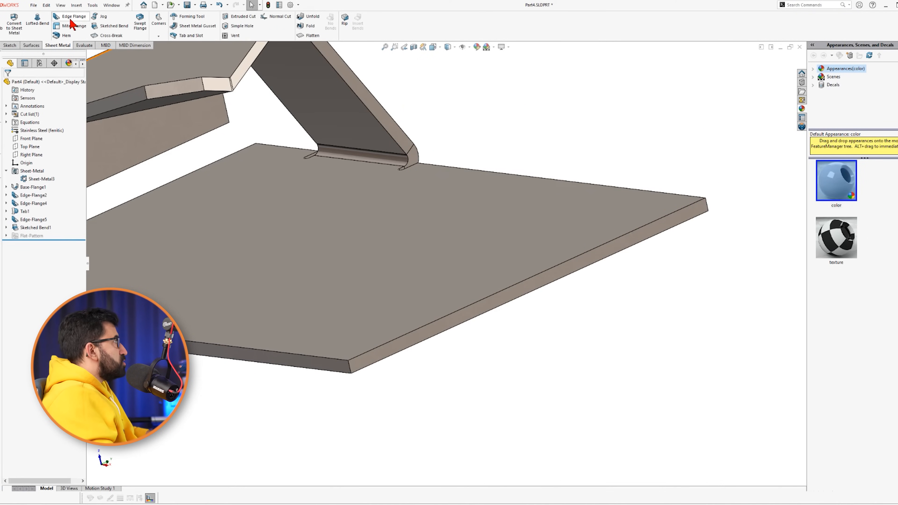
left_click(71, 16)
type("40")
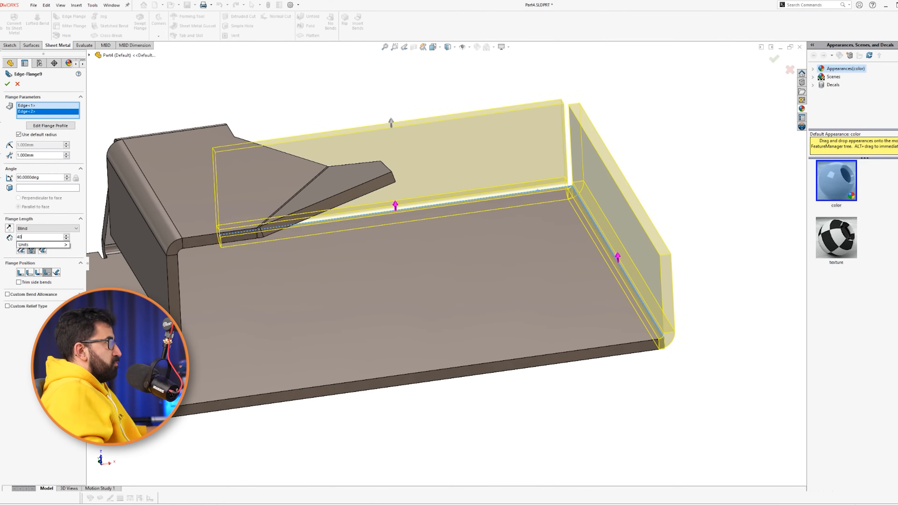
type("30.000mm")
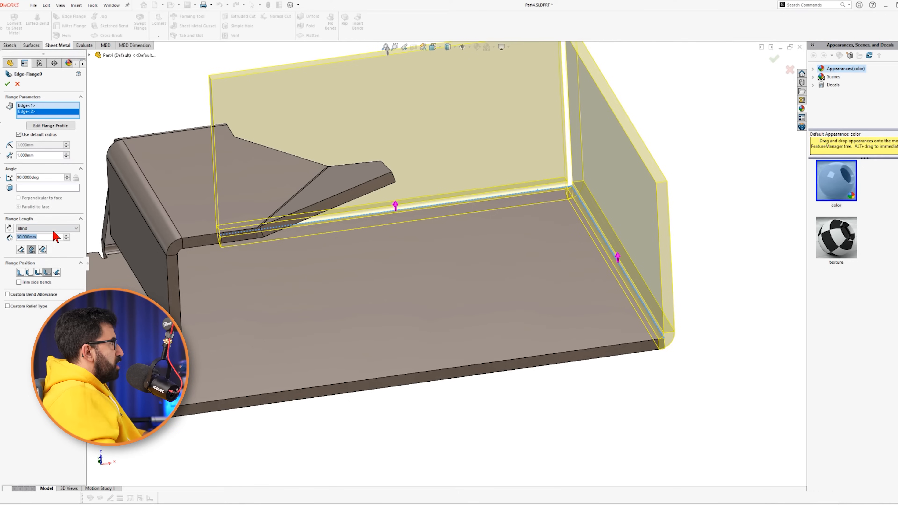
left_click(75, 228)
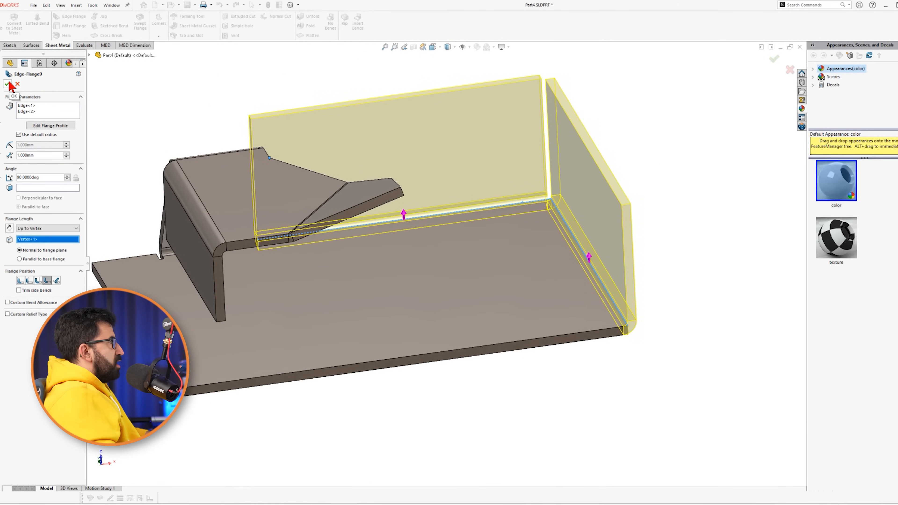
left_click(6, 84)
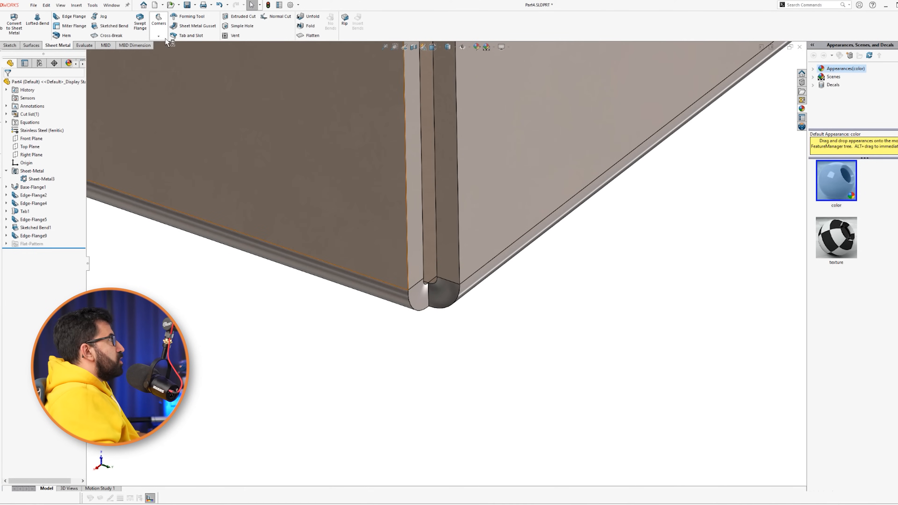
mouse_move(168, 38)
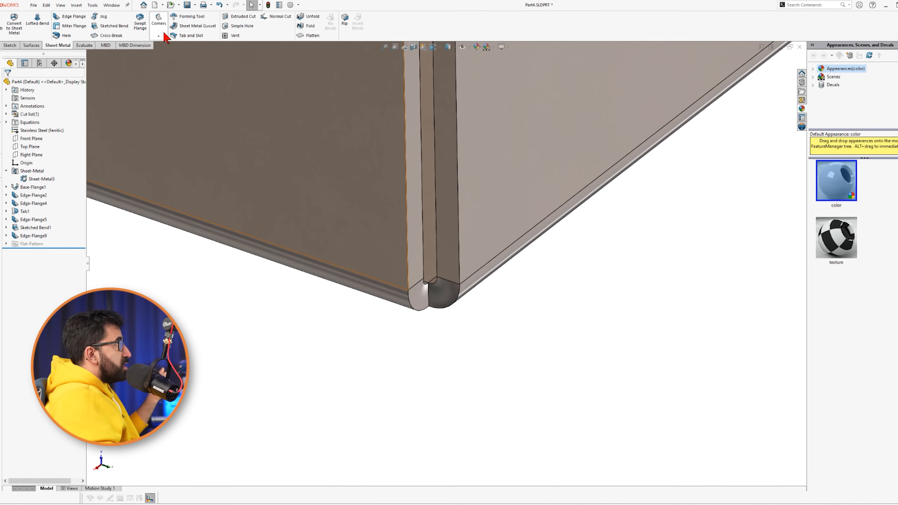
Add Corner Relief3 on all collected corners as circular reliefs of 2.000 mm.
left_click(158, 24)
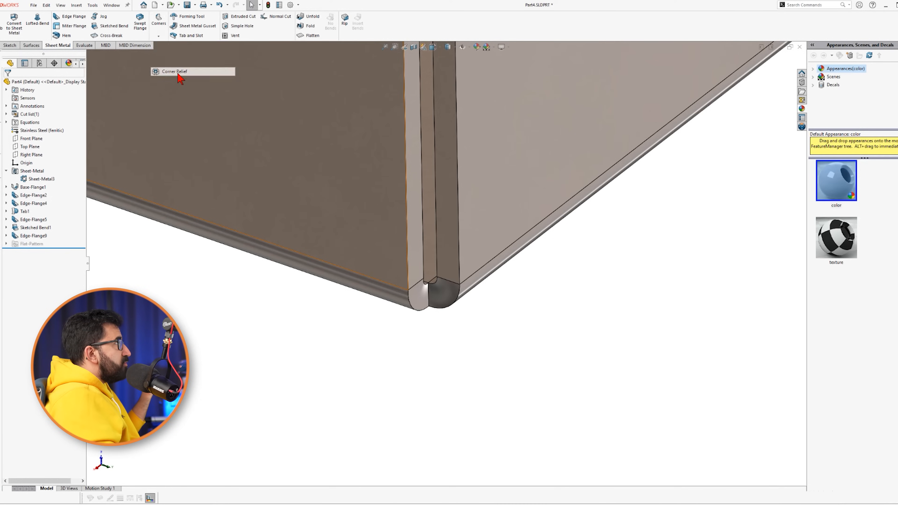
left_click(173, 71)
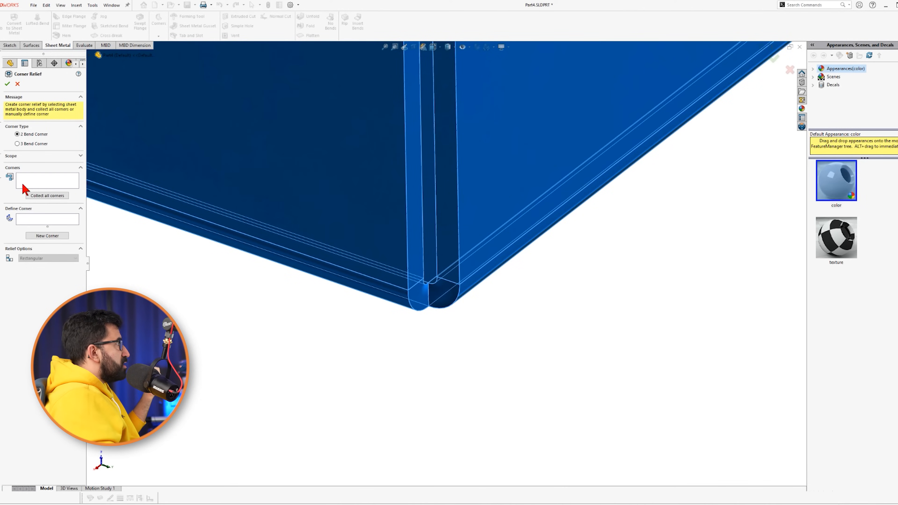
left_click(47, 195)
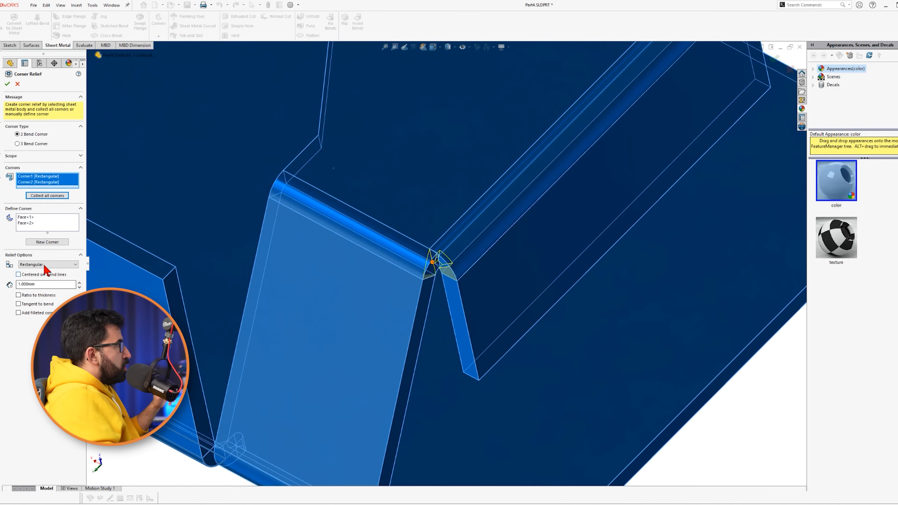
left_click(48, 264)
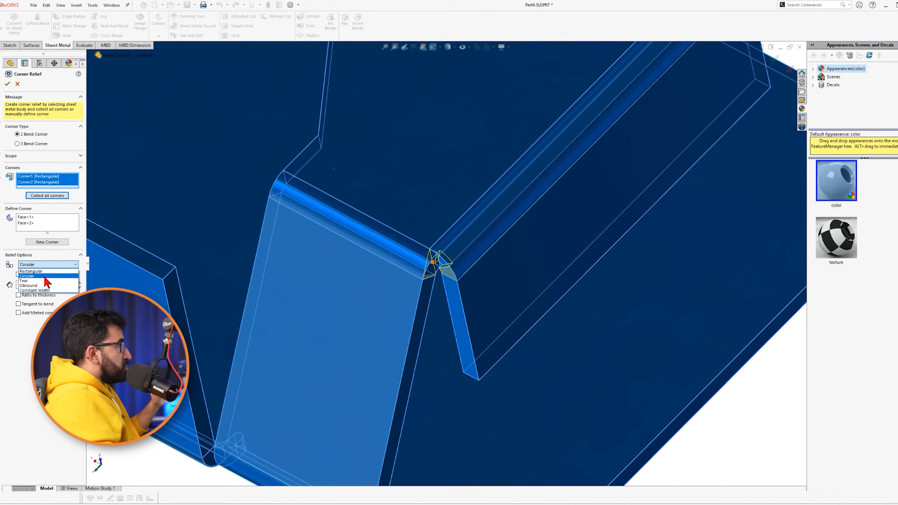
left_click(27, 275)
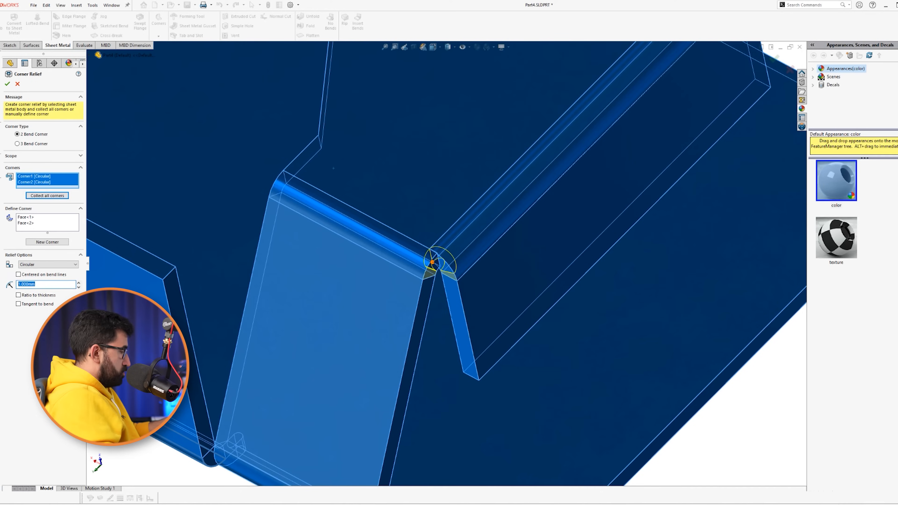
type("2.000mm")
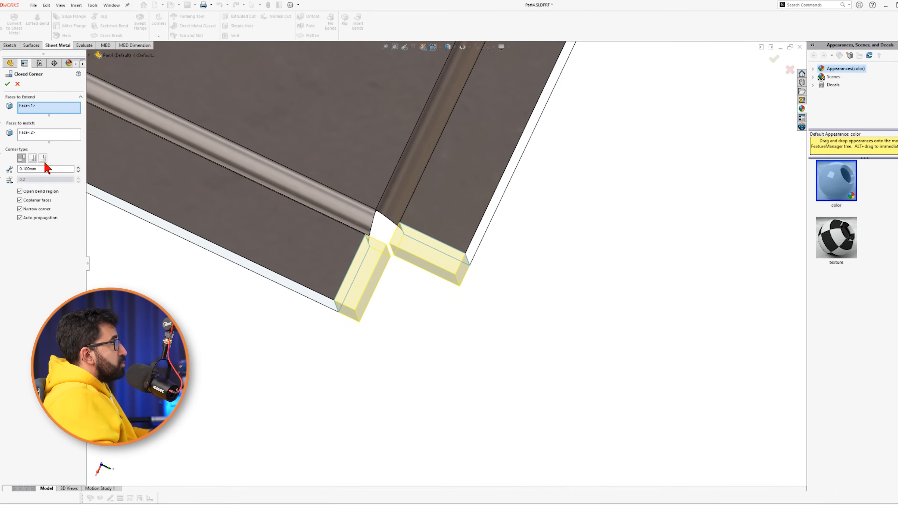
Close the wall corner with overlapping faces at ratio 1, creating Closed Corner5.
left_click(32, 157)
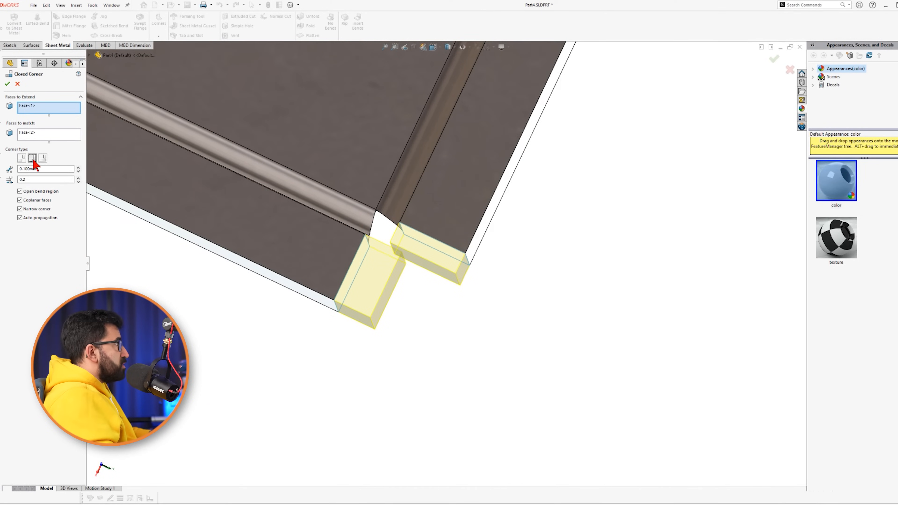
type("1")
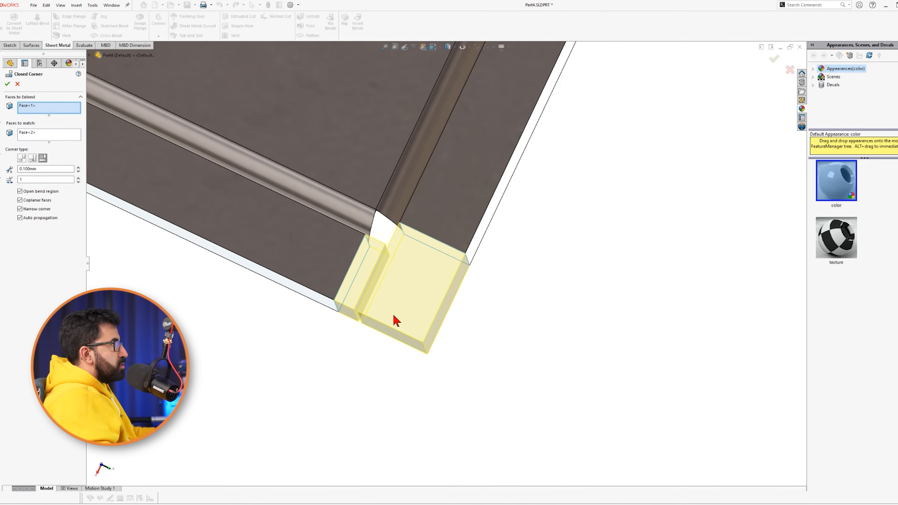
left_click(7, 84)
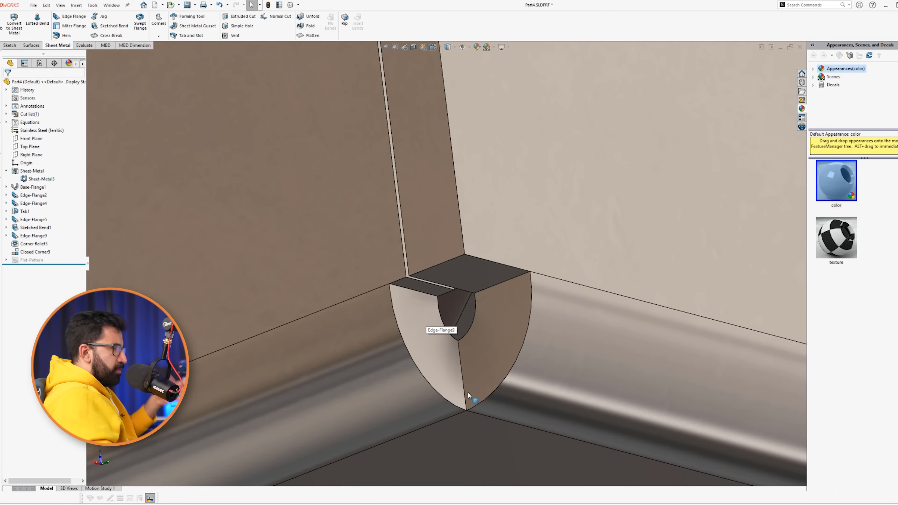
Add Corner Relief4 as a circular relief on the single inner wall corner.
left_click(158, 23)
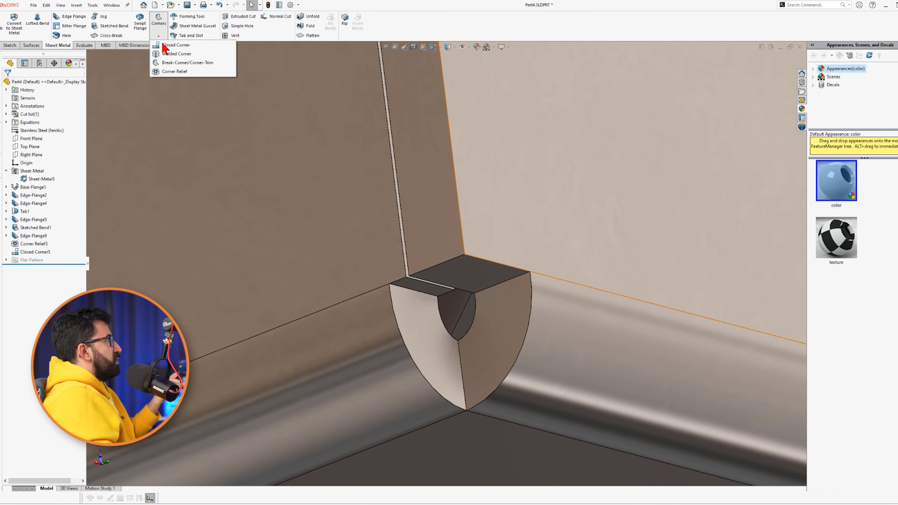
left_click(173, 71)
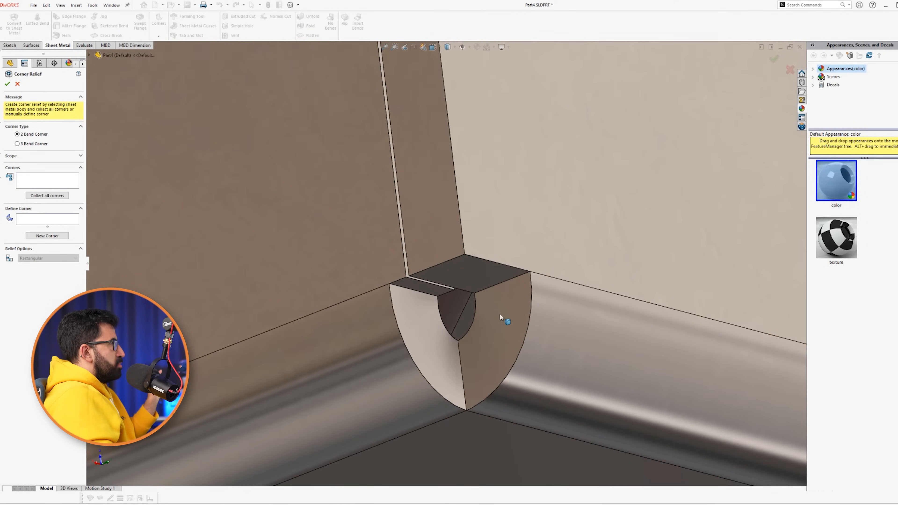
left_click(46, 196)
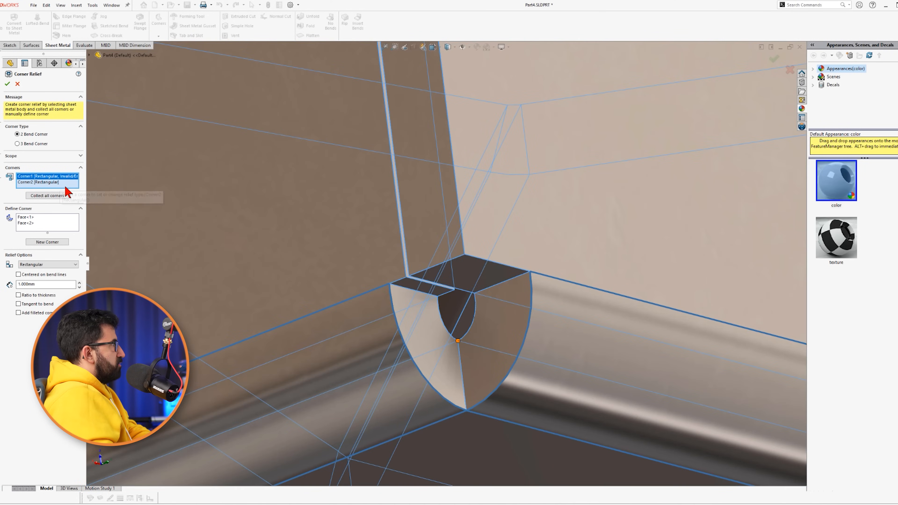
left_click(74, 264)
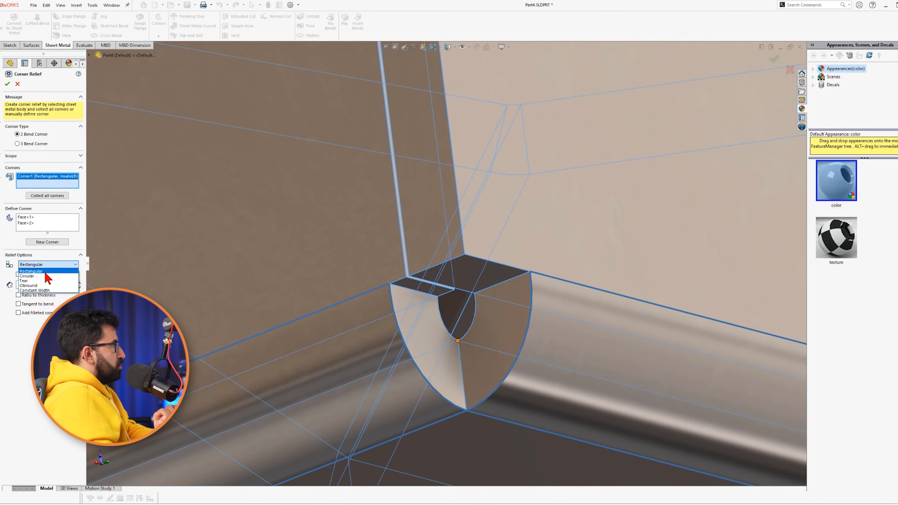
left_click(26, 276)
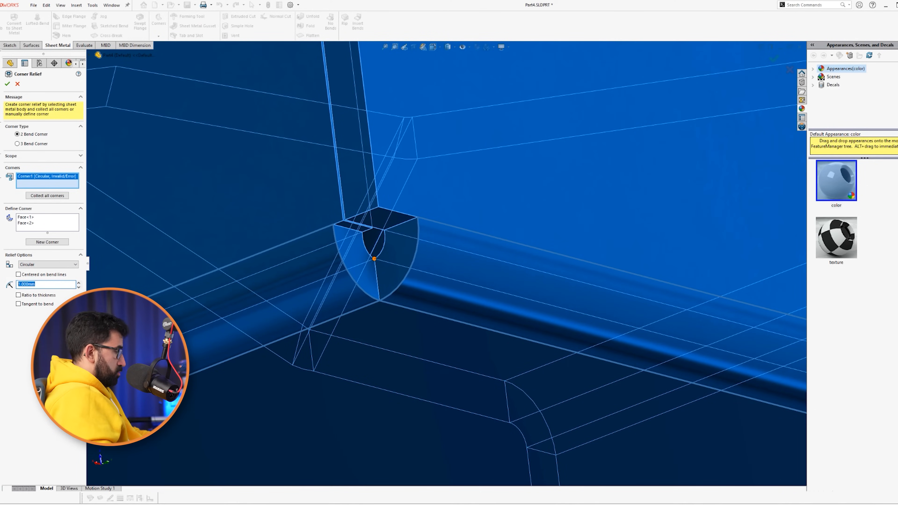
left_click(7, 84)
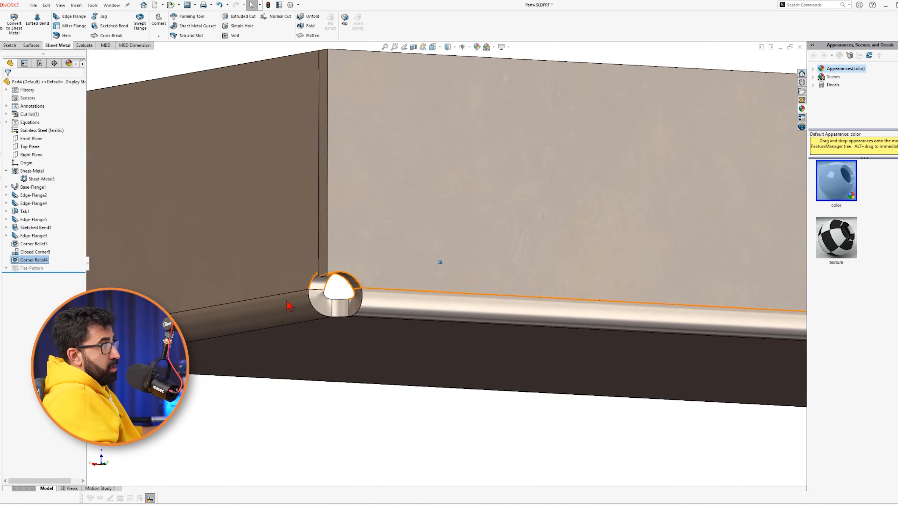
left_click(312, 35)
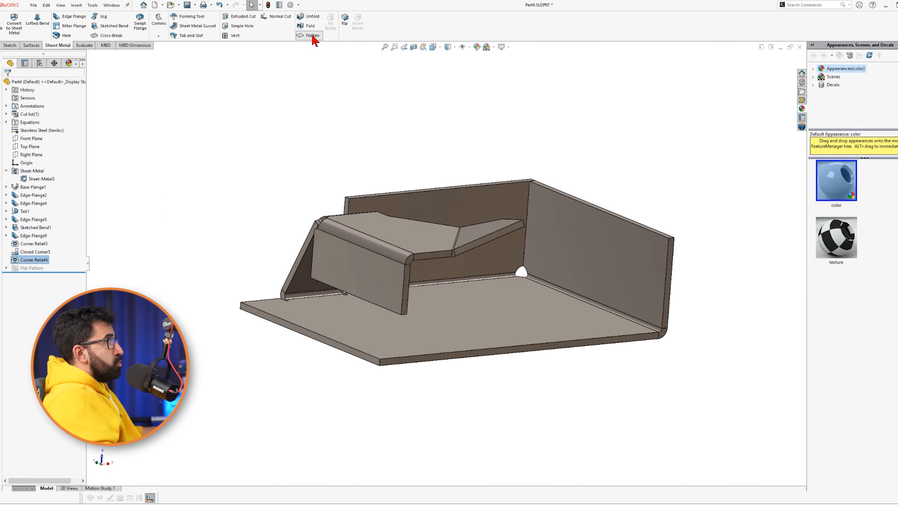
left_click(312, 35)
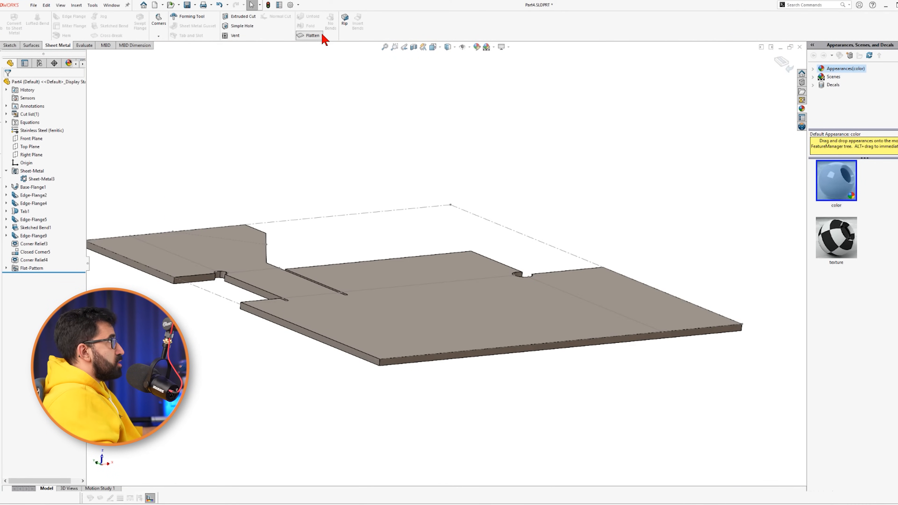
left_click(312, 35)
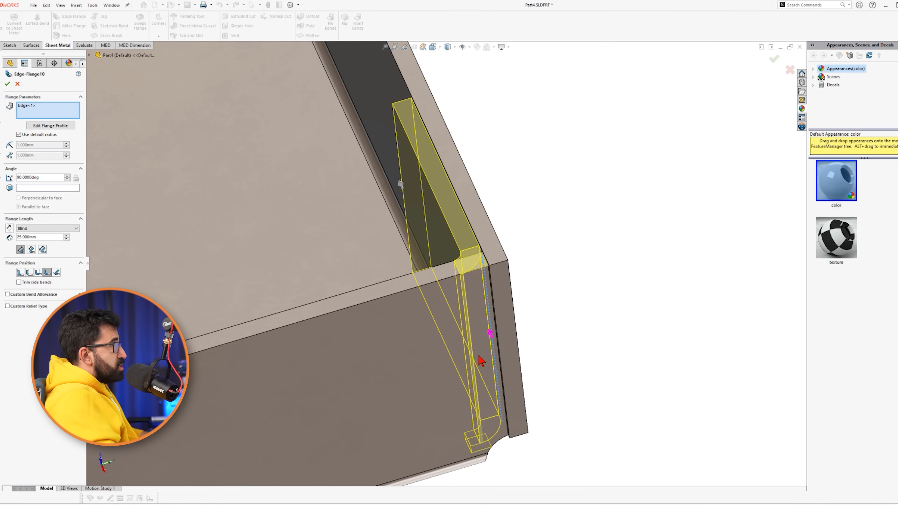
Accept the edited flange profile sketch to create the shortened Edge-Flange10 wall.
left_click(50, 126)
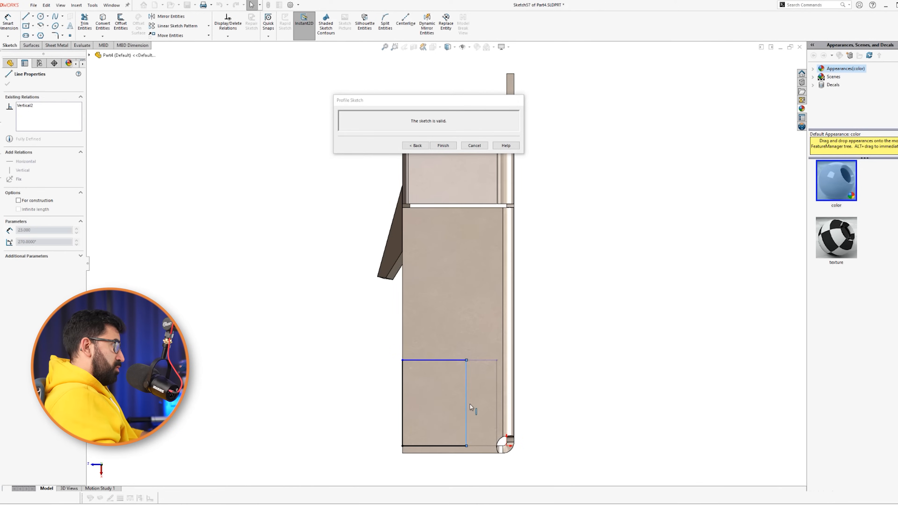
left_click(443, 145)
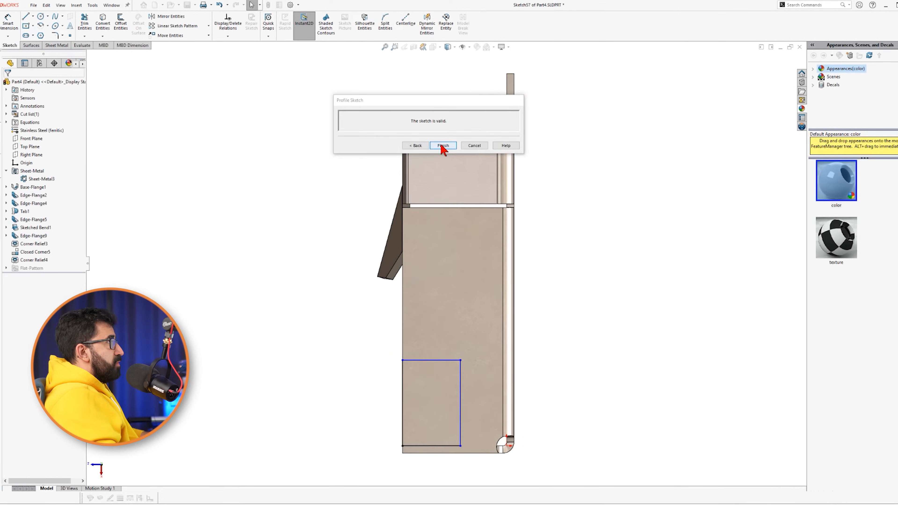
left_click(442, 145)
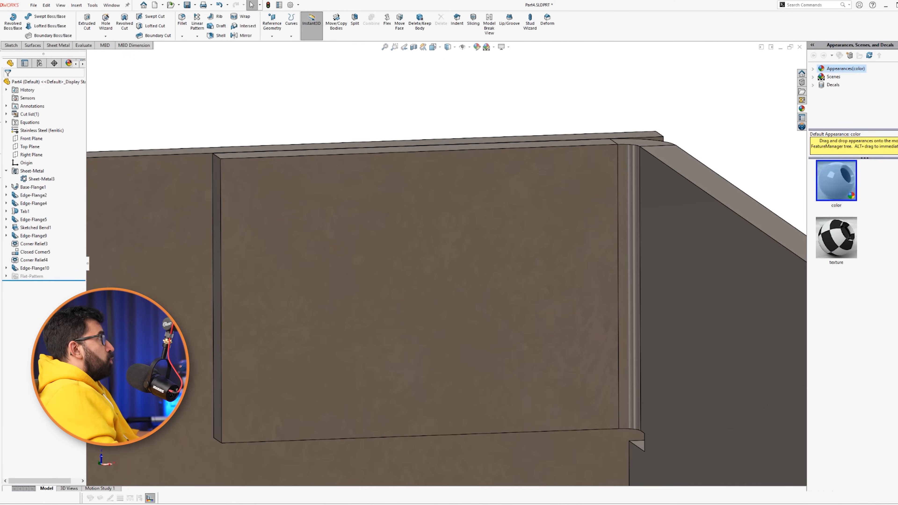
left_click(105, 19)
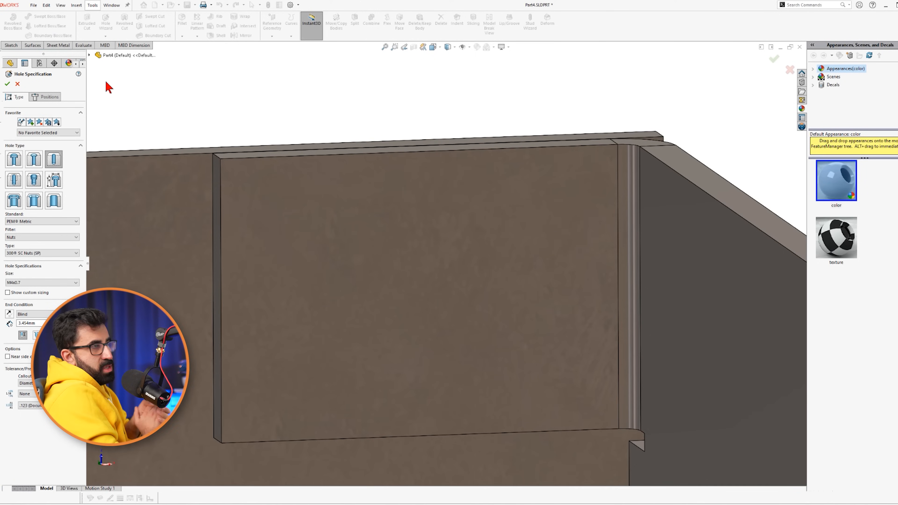
mouse_move(124, 204)
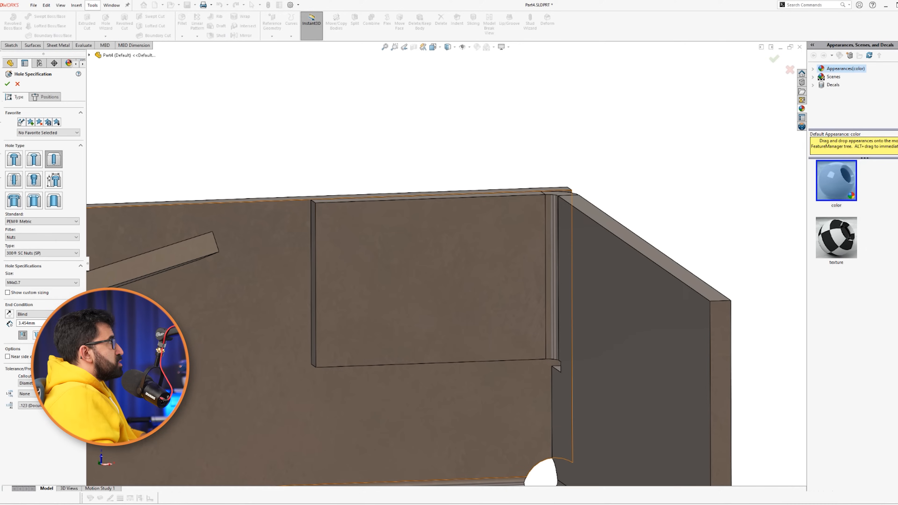
mouse_move(53, 159)
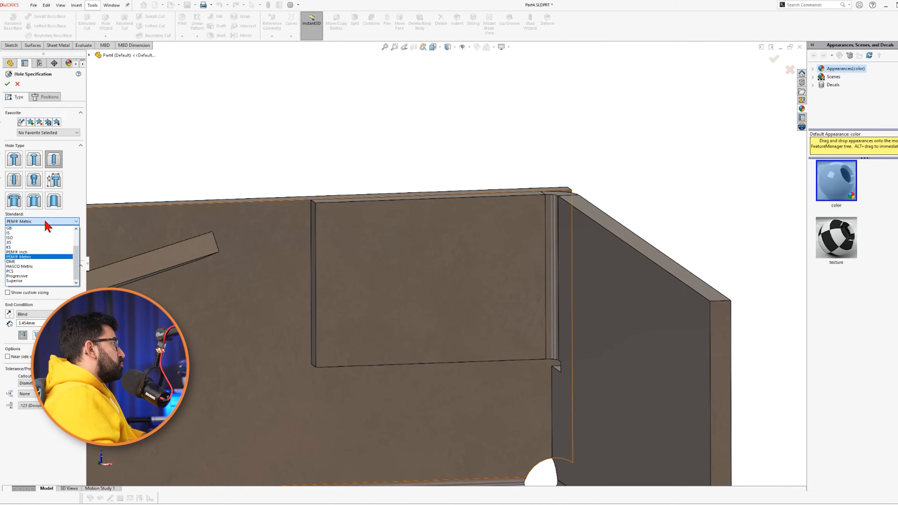
Choose the PEM Metric standard for the M4 self-clinching nut hole.
left_click(23, 257)
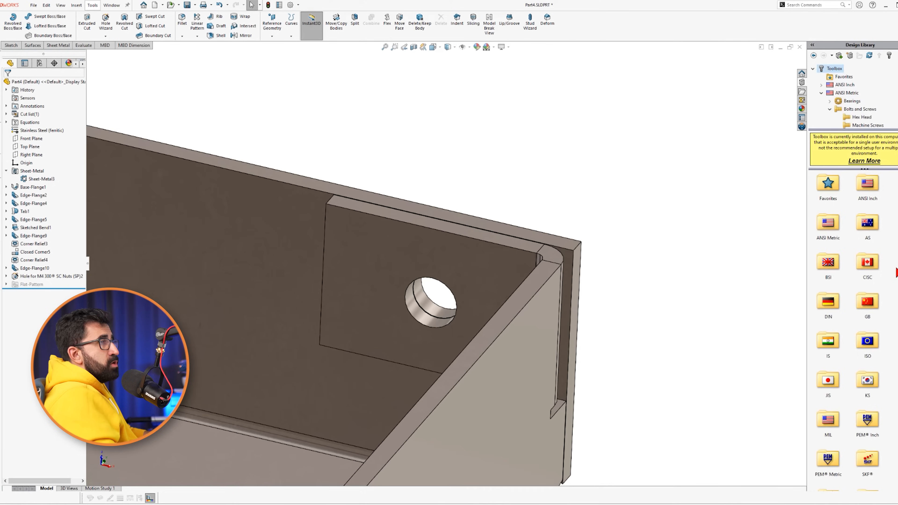
Insert the 300 SC Nuts (SP) part from the Design Library onto the flange hole.
scroll("down", 3)
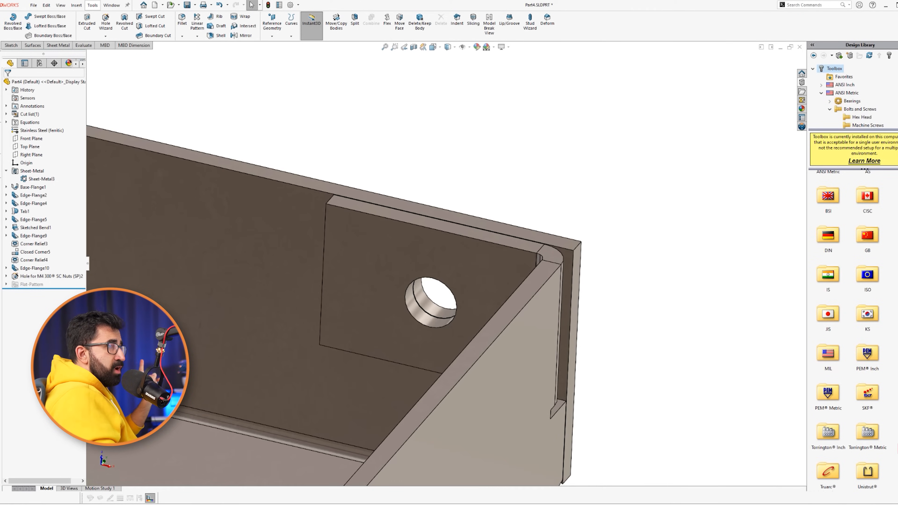
mouse_move(827, 395)
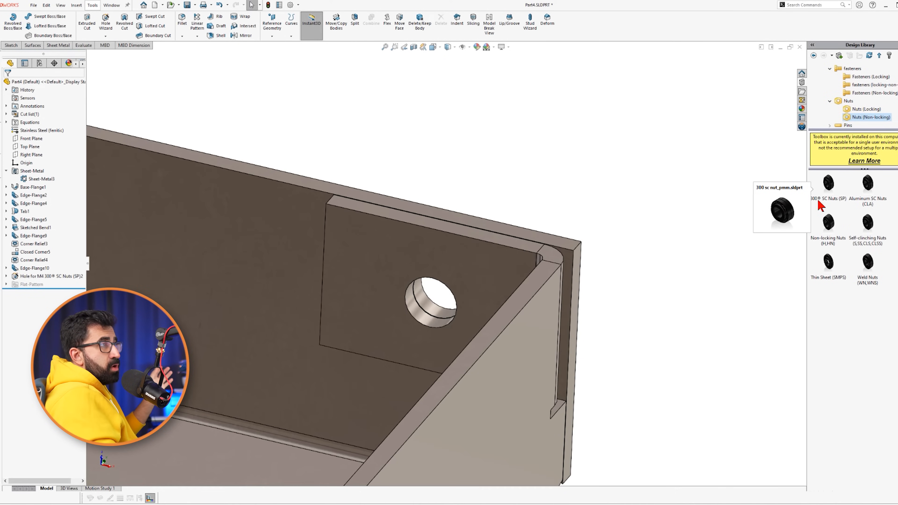
double_click(827, 194)
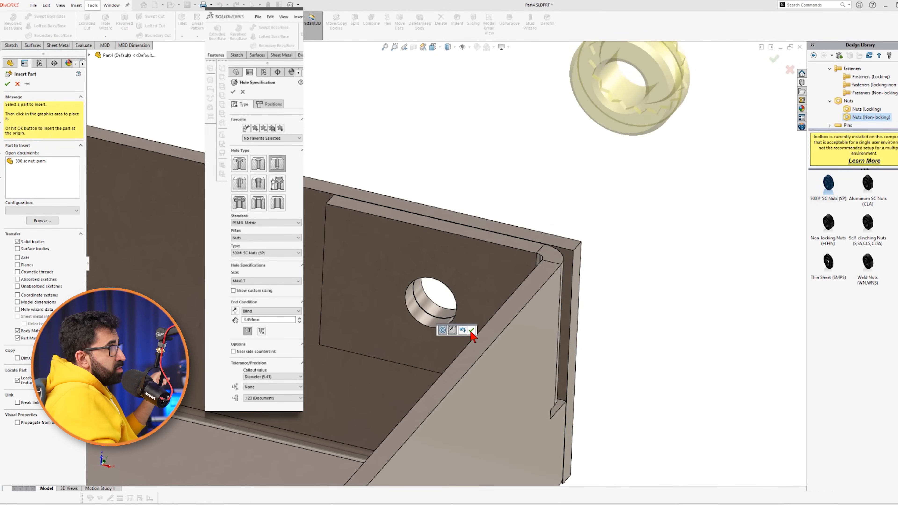
left_click(472, 330)
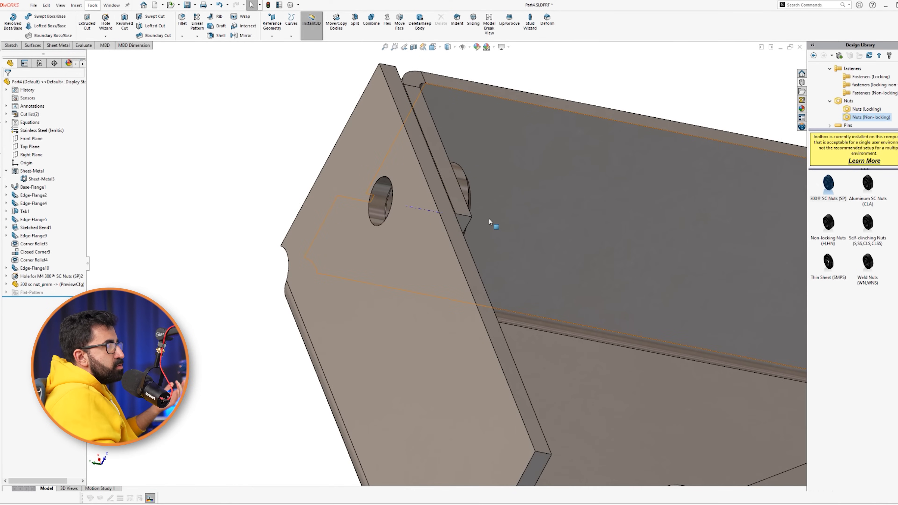
mouse_move(475, 226)
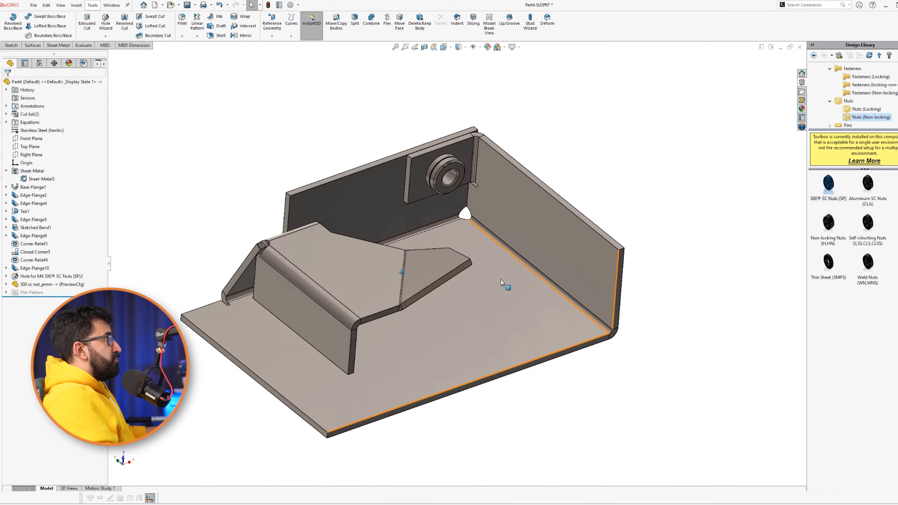
Flatten the nut bracket to check its flat pattern, then fold it back.
left_click(57, 45)
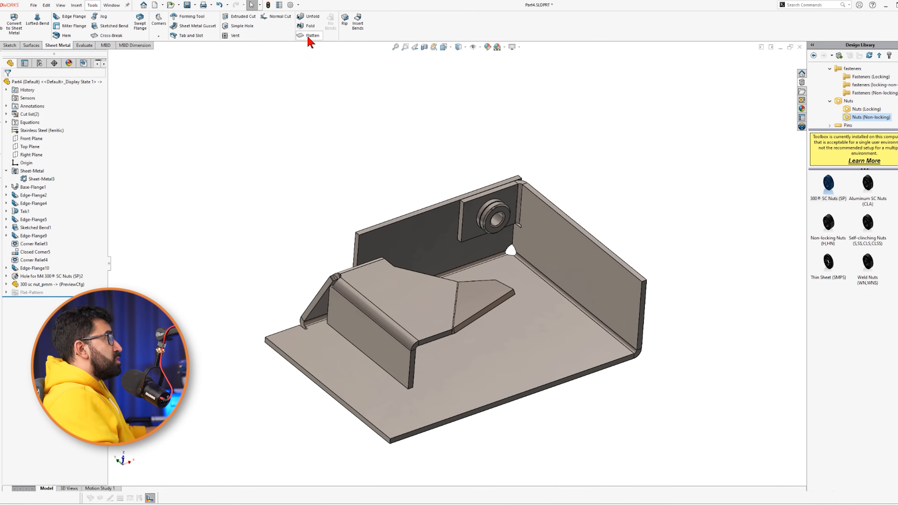
left_click(313, 36)
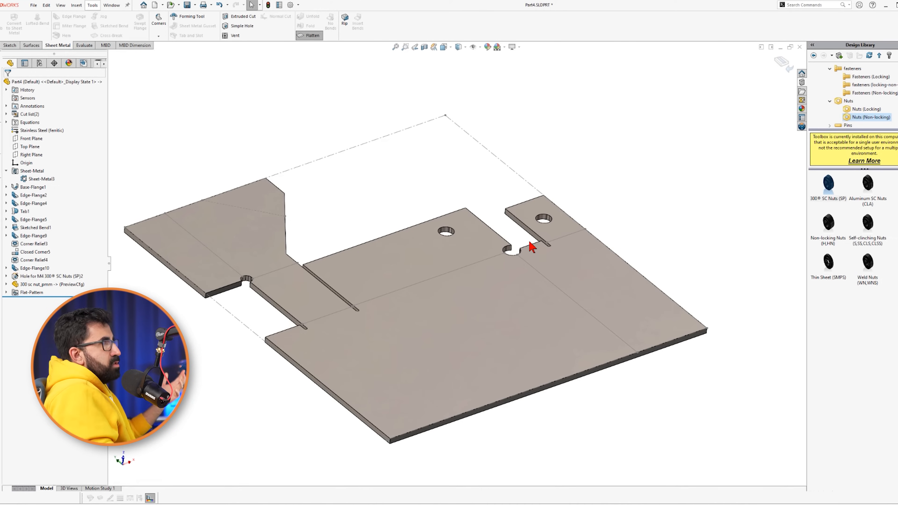
mouse_move(537, 84)
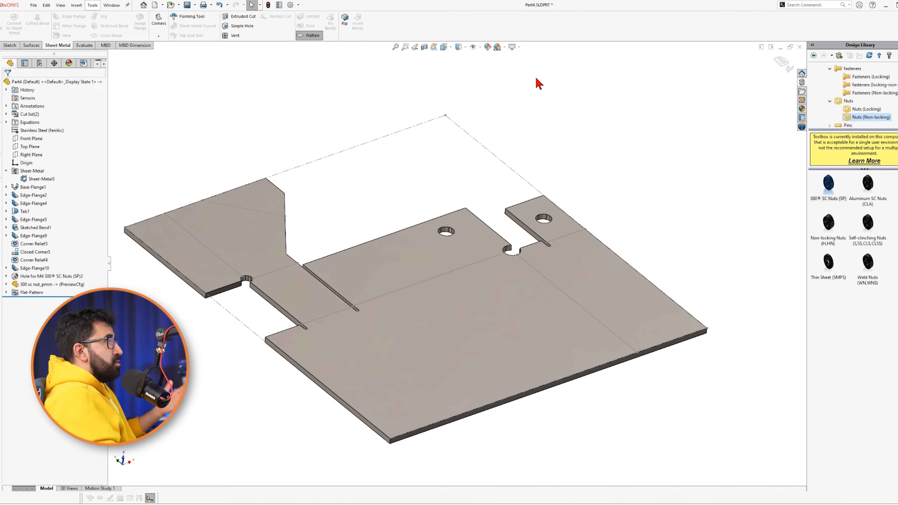
left_click(312, 35)
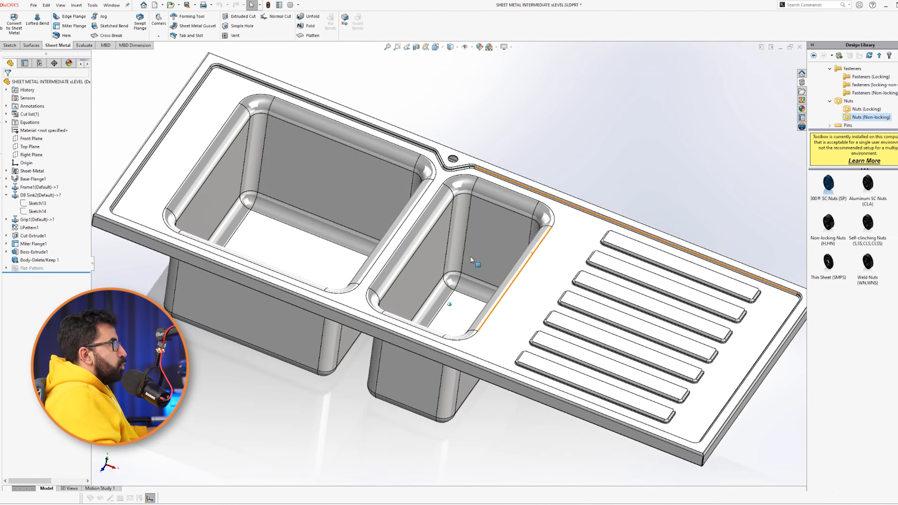
Flatten the double-bowl sink part to view its flat pattern and fold it back.
left_click(41, 195)
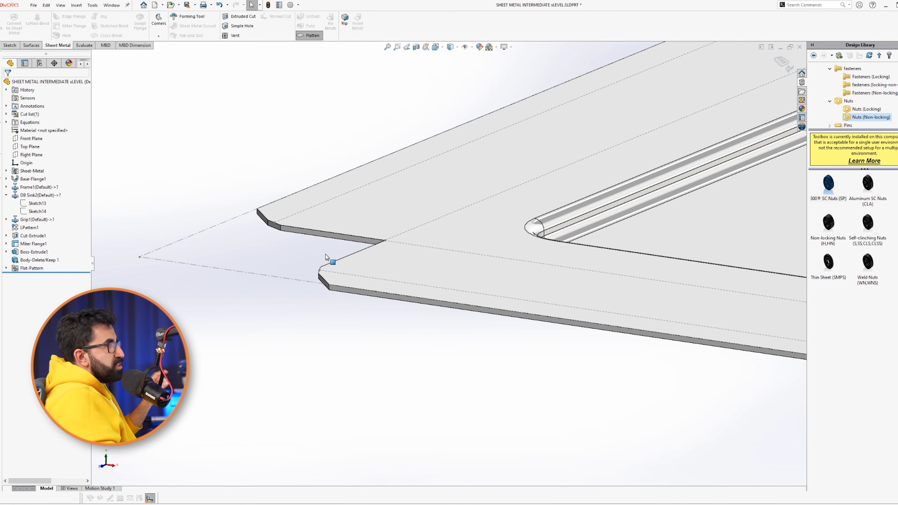
left_click(312, 35)
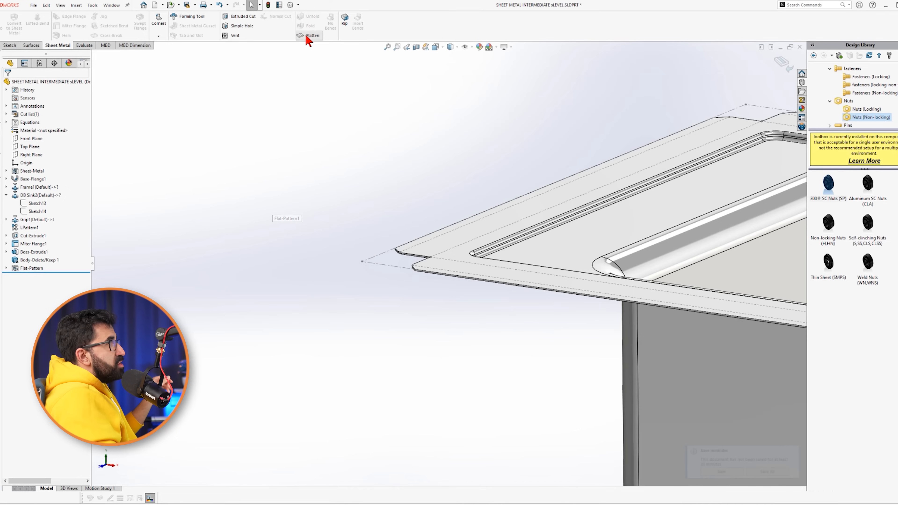
left_click(313, 35)
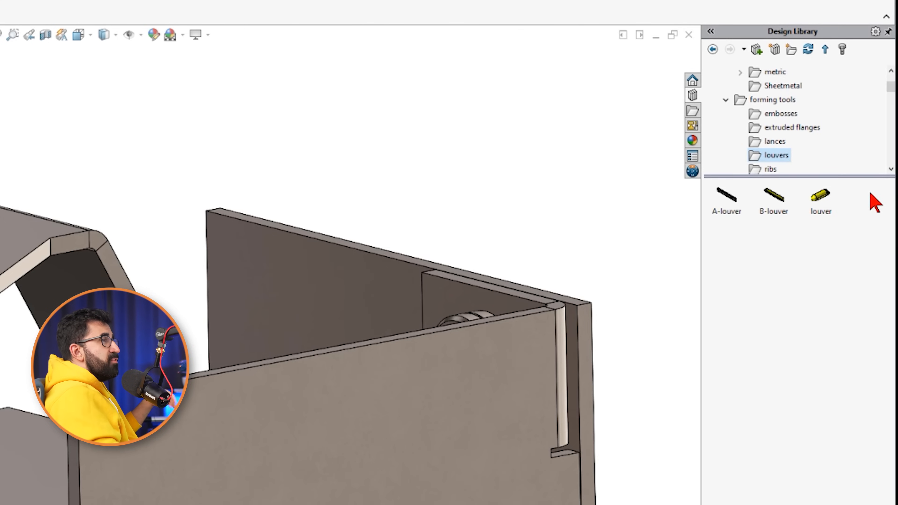
Place the louver form on the side flange, centred 20 mm from its bottom edge.
left_click(820, 196)
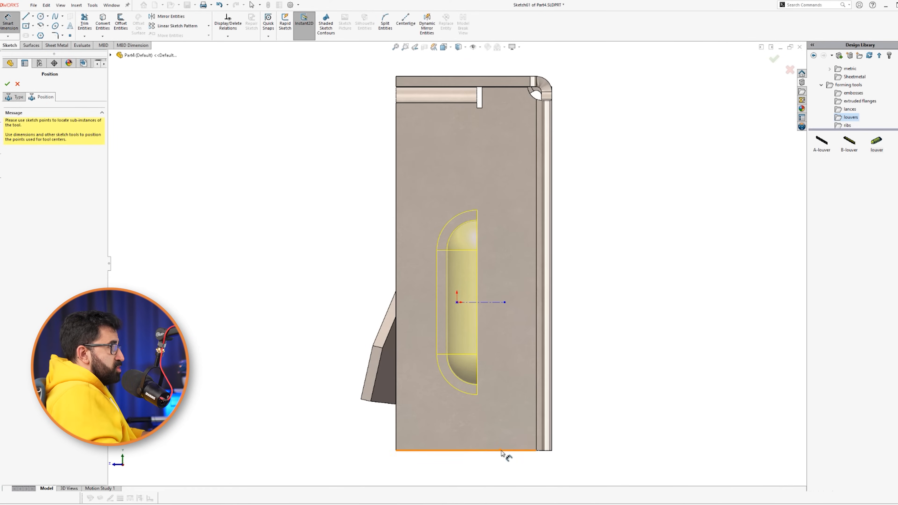
left_click(503, 450)
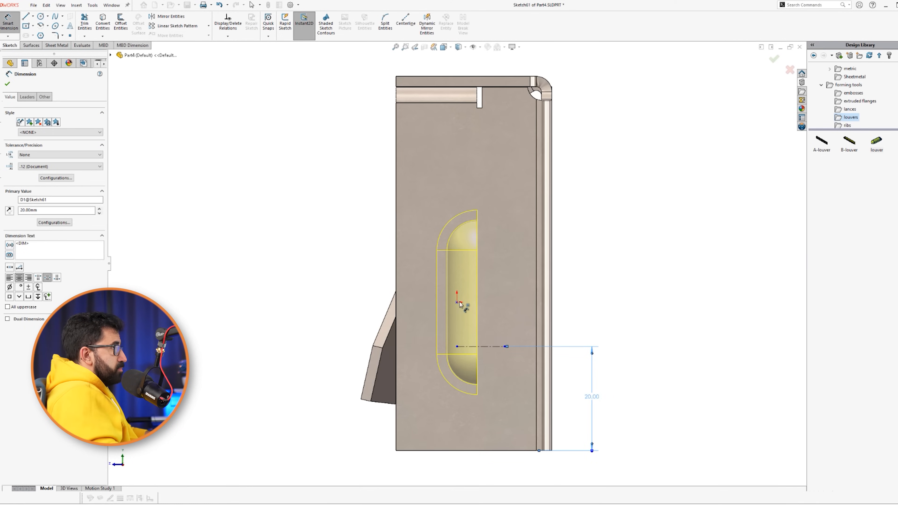
left_click(522, 453)
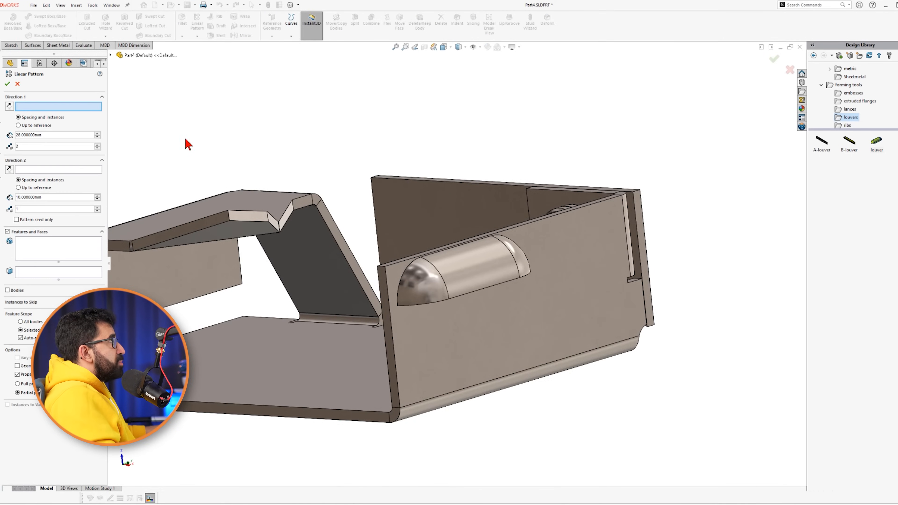
Pattern louver2 as two instances 14 mm apart along the flange edge (LPattern3).
left_click(391, 303)
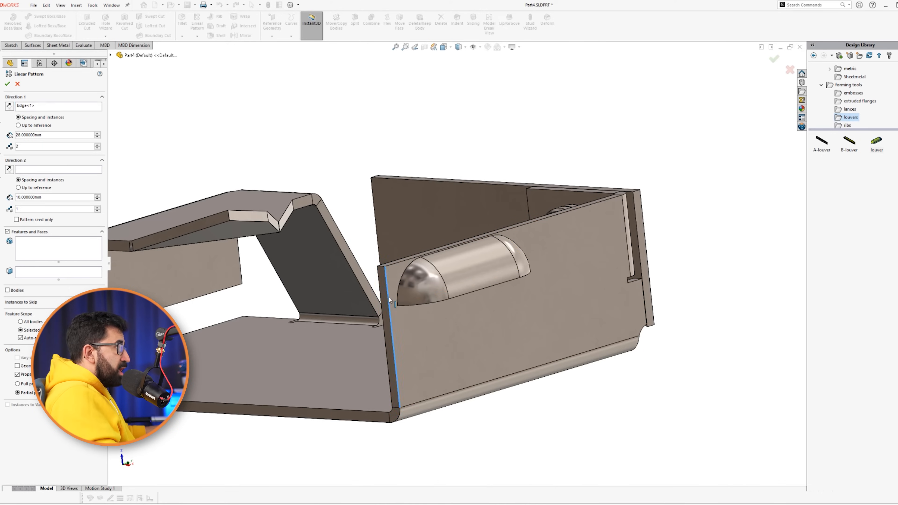
left_click(458, 270)
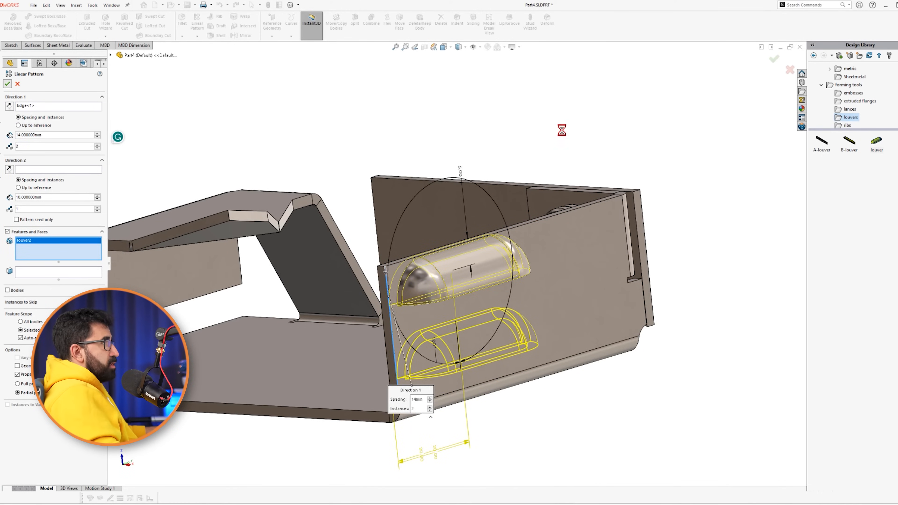
left_click(8, 83)
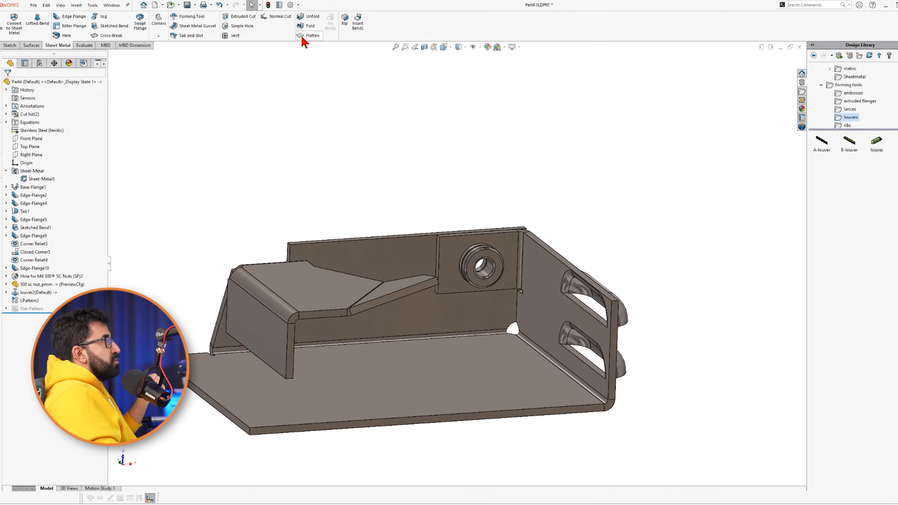
Flatten the bracket and check the flat pattern's bottom edge, 146.53 × 130.13 mm overall.
left_click(312, 35)
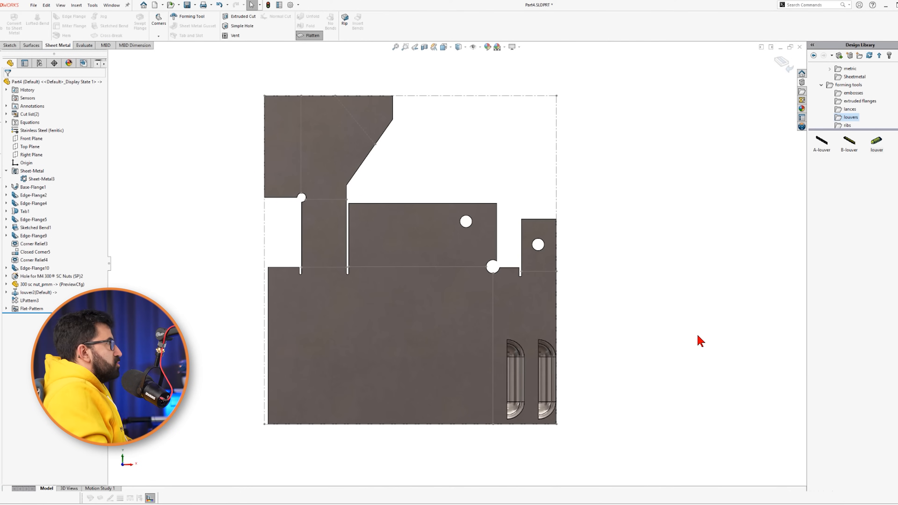
mouse_move(521, 97)
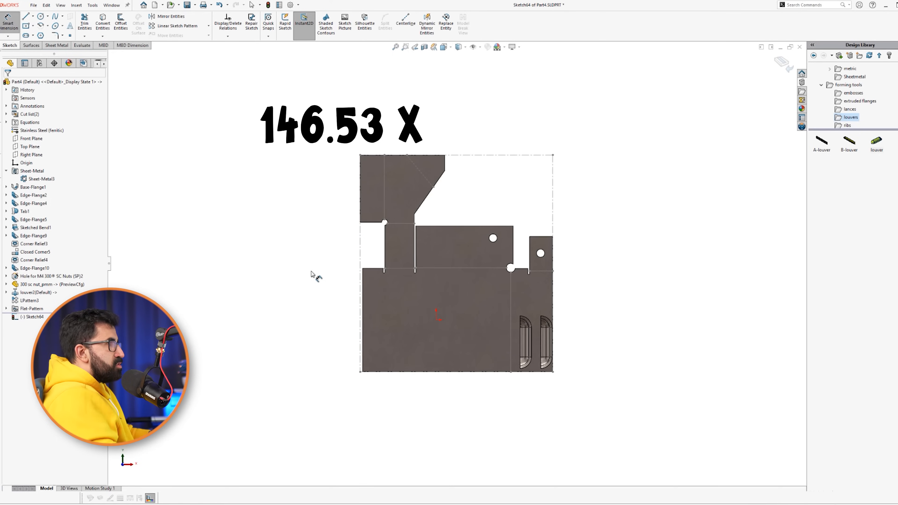
mouse_move(455, 378)
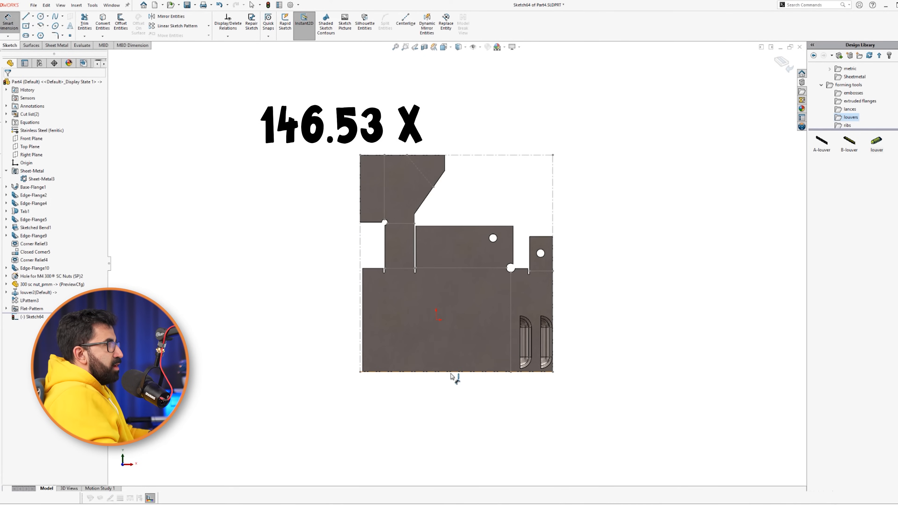
left_click(455, 420)
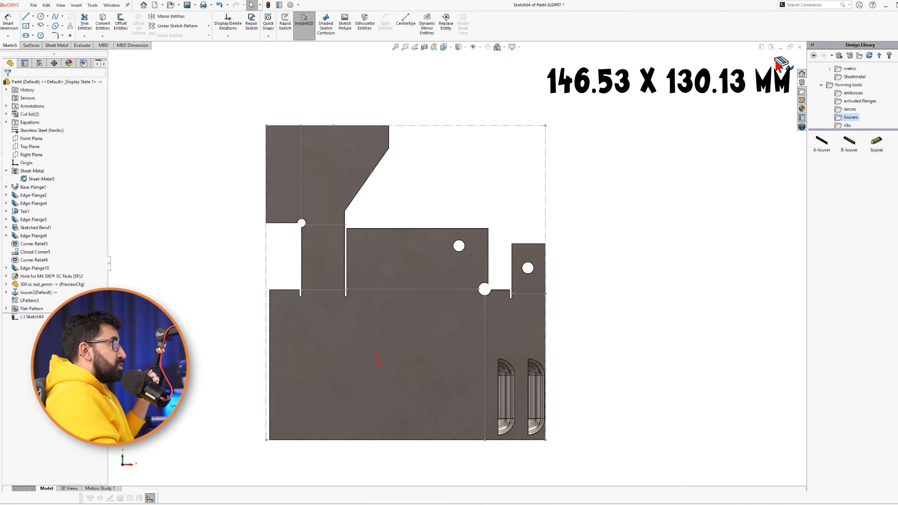
mouse_move(596, 113)
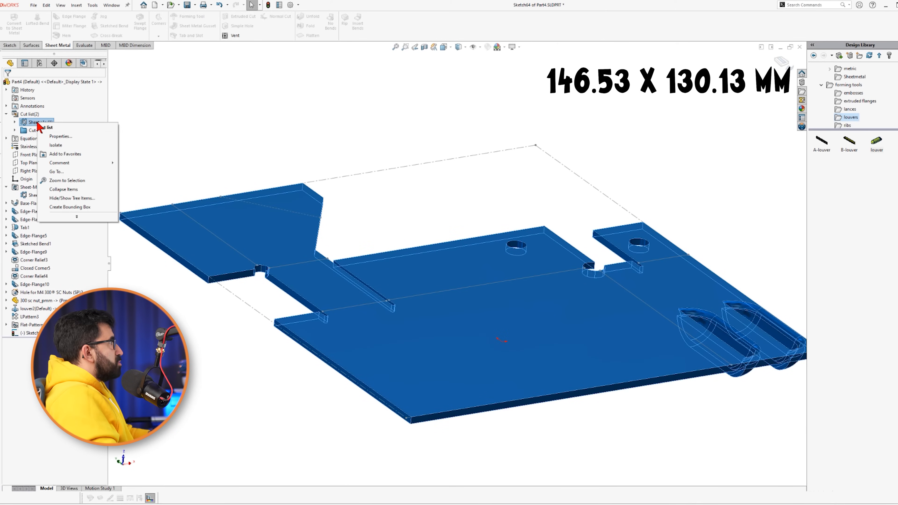
Read the Sheet<1> cut-list bounding box of 146.53 × 130.13 and close the properties.
left_click(61, 135)
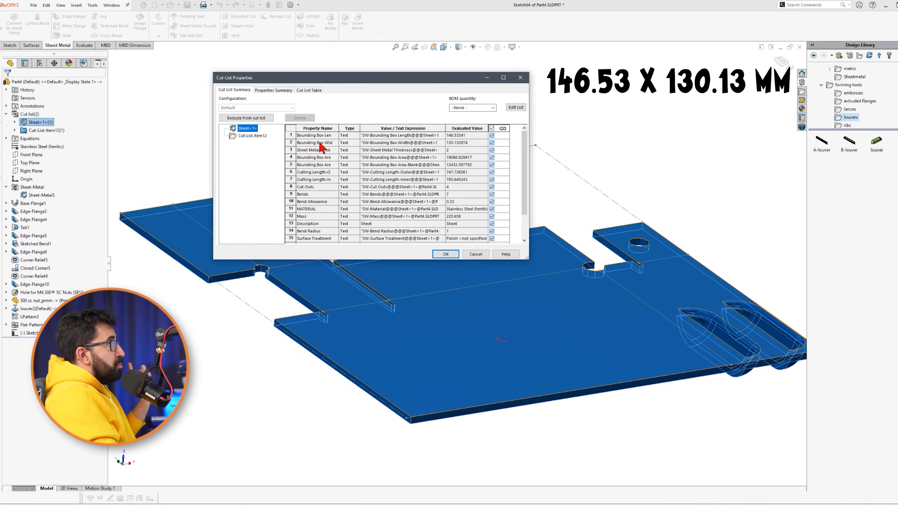
mouse_move(461, 151)
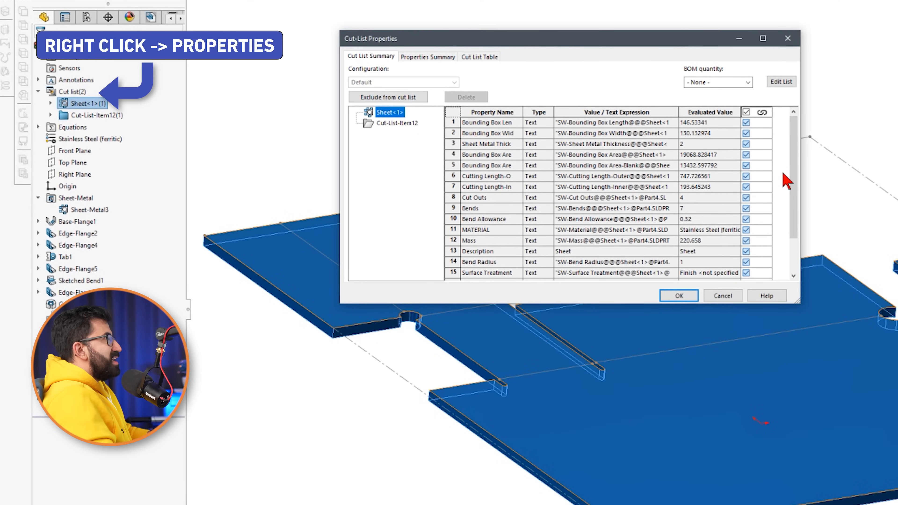
left_click(678, 295)
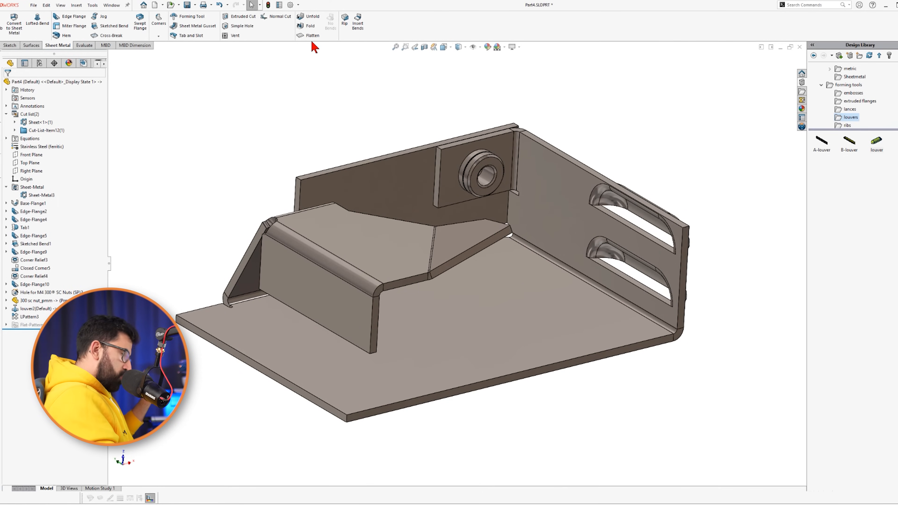
mouse_move(454, 62)
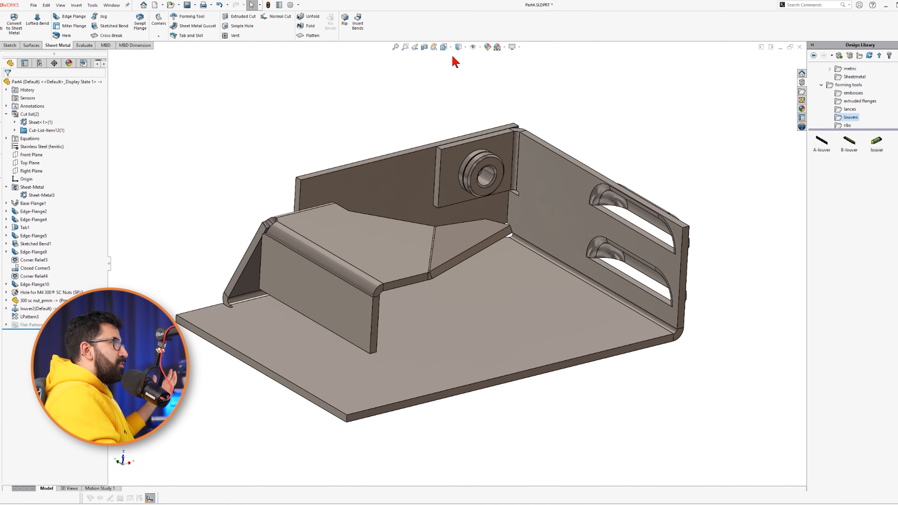
Flatten the louvered bracket again to show its flat pattern and bounding outline.
left_click(309, 36)
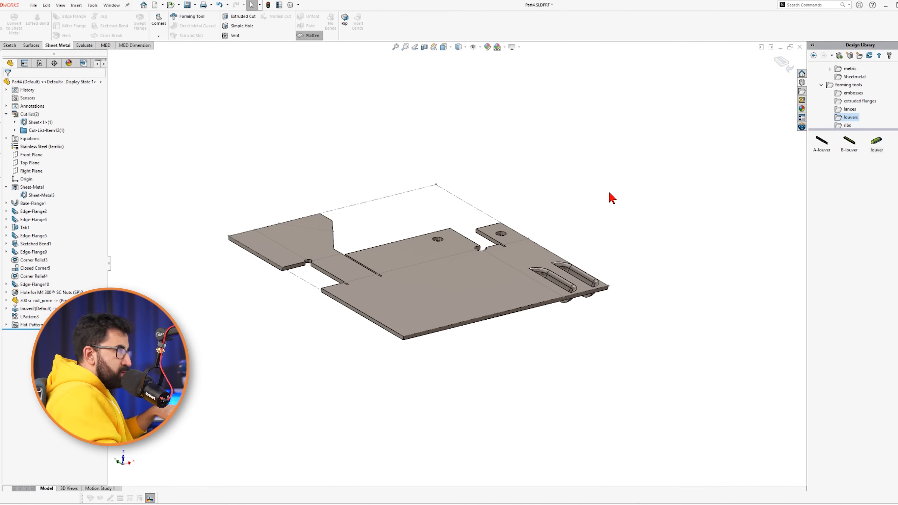
Create an A3 drawing from Part4 and place its flat-pattern view with bend notes.
left_click(164, 5)
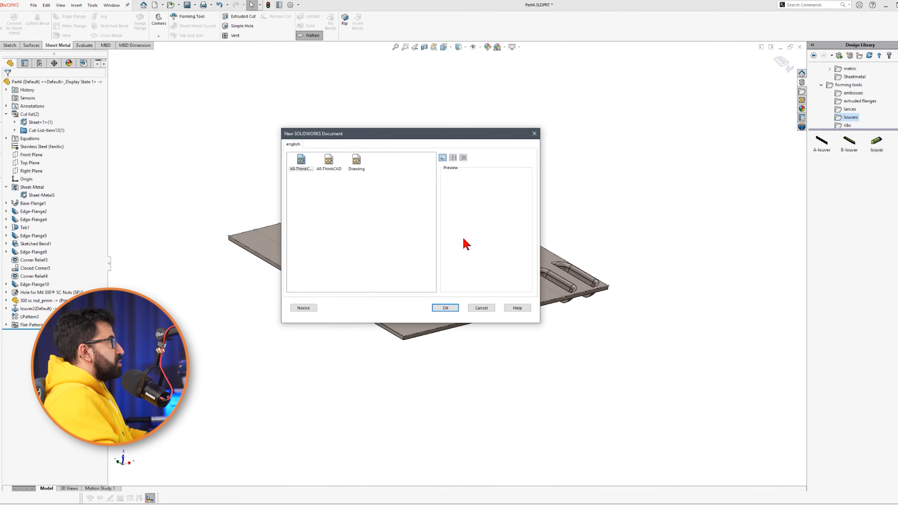
left_click(445, 307)
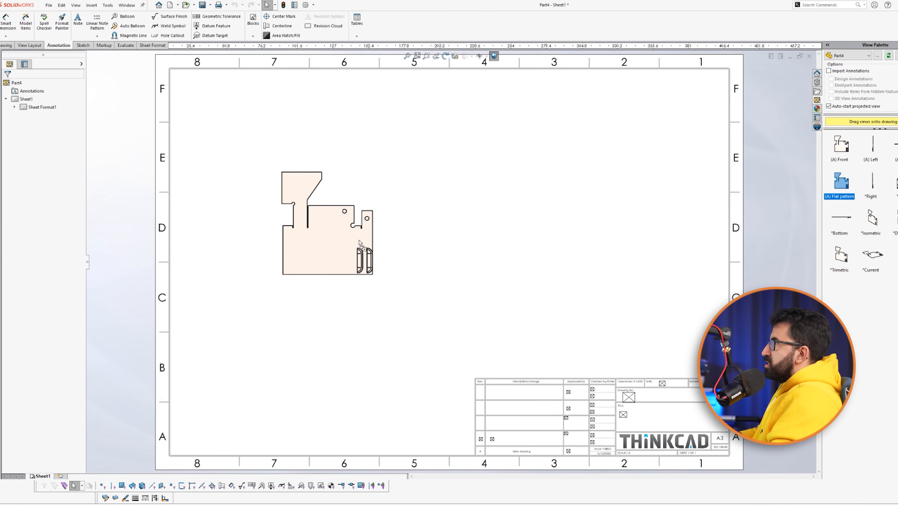
left_click(839, 182)
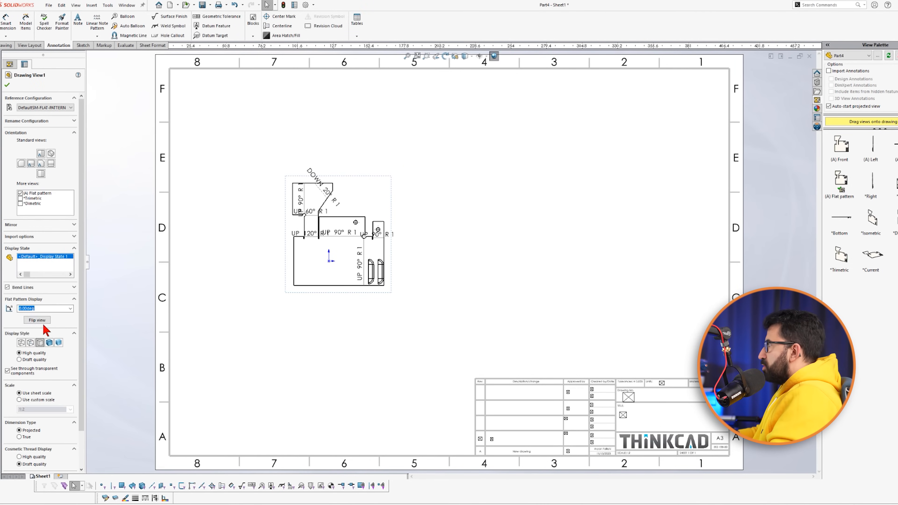
left_click(20, 399)
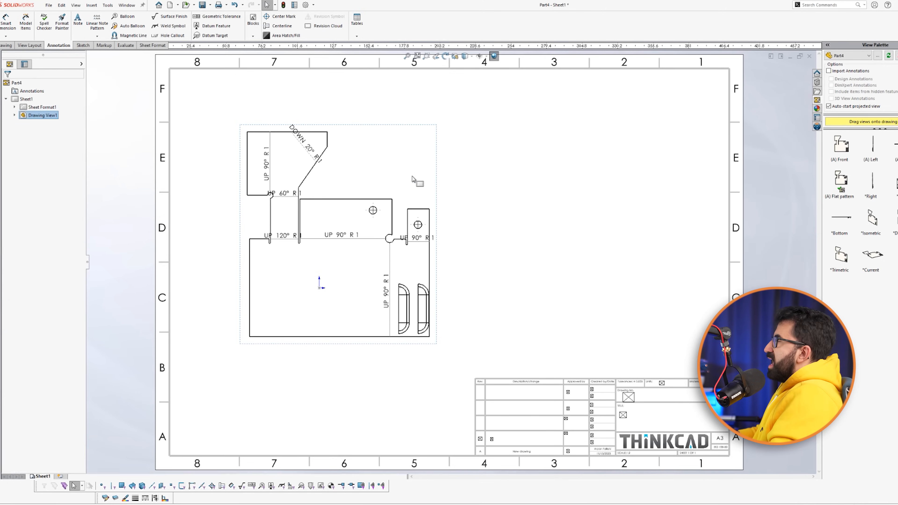
mouse_move(493, 56)
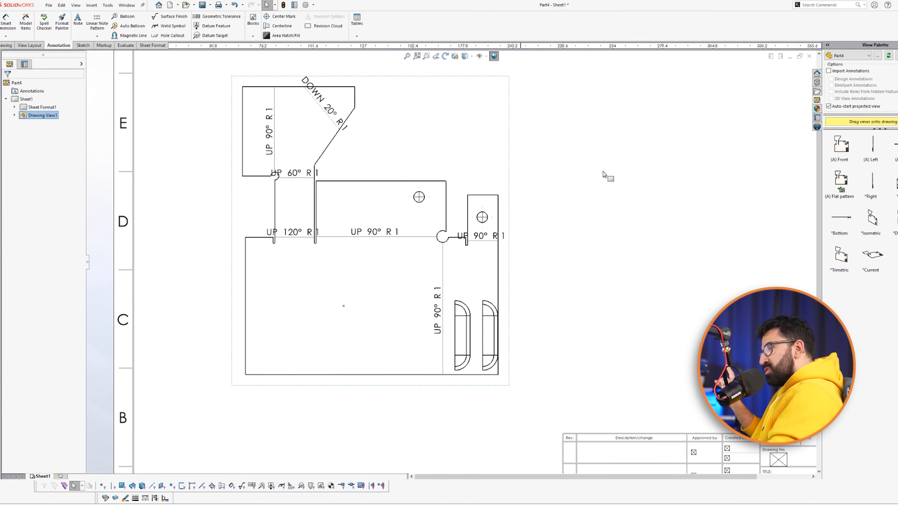
mouse_move(605, 174)
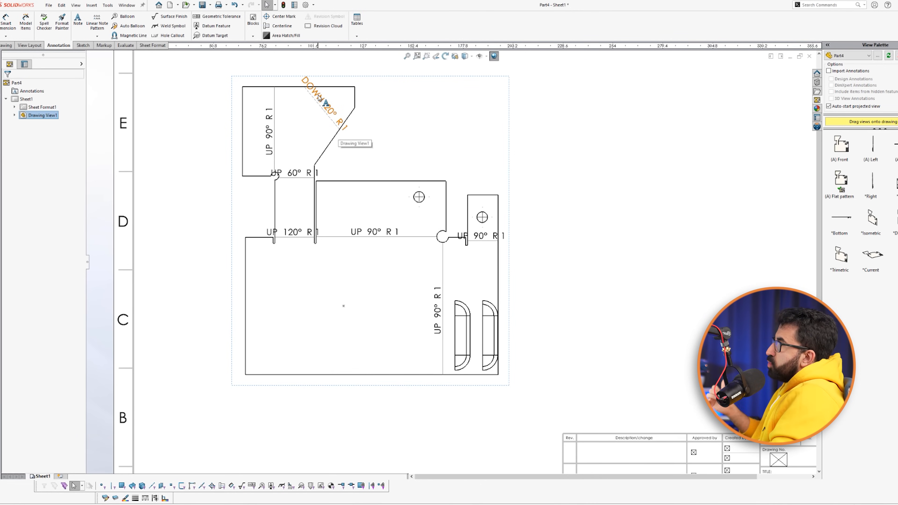
mouse_move(276, 138)
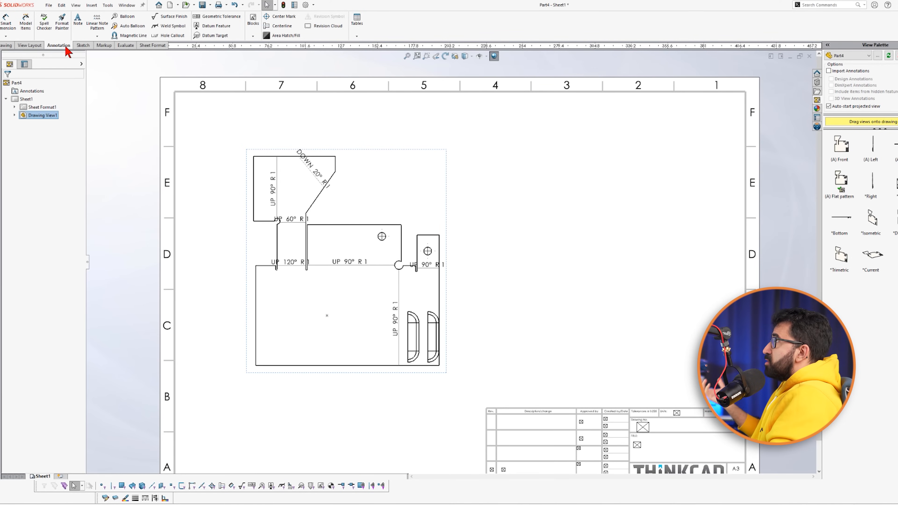
Add a bend table listing bends A–G at the sheet's upper right.
left_click(356, 22)
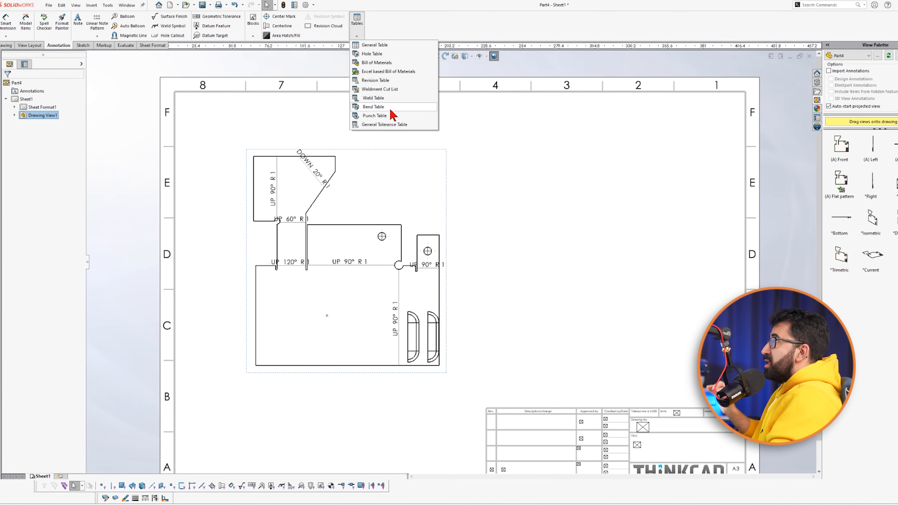
left_click(372, 106)
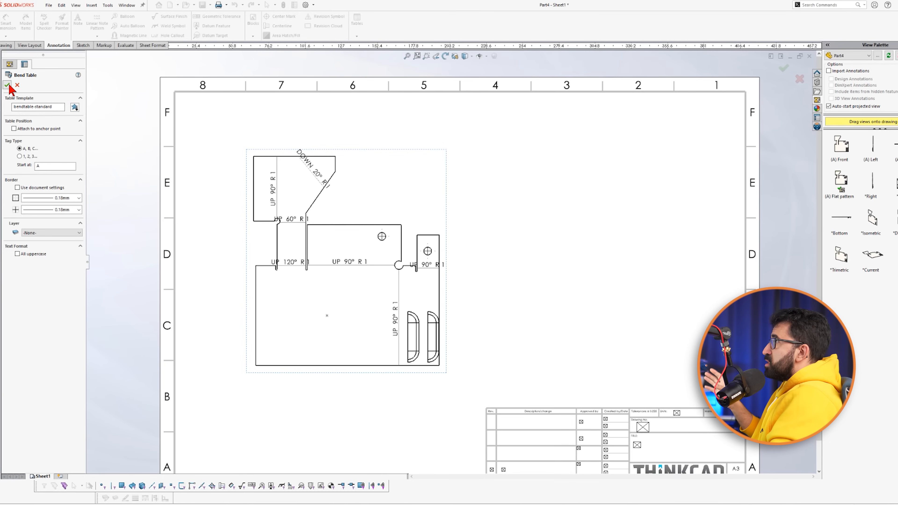
left_click(8, 85)
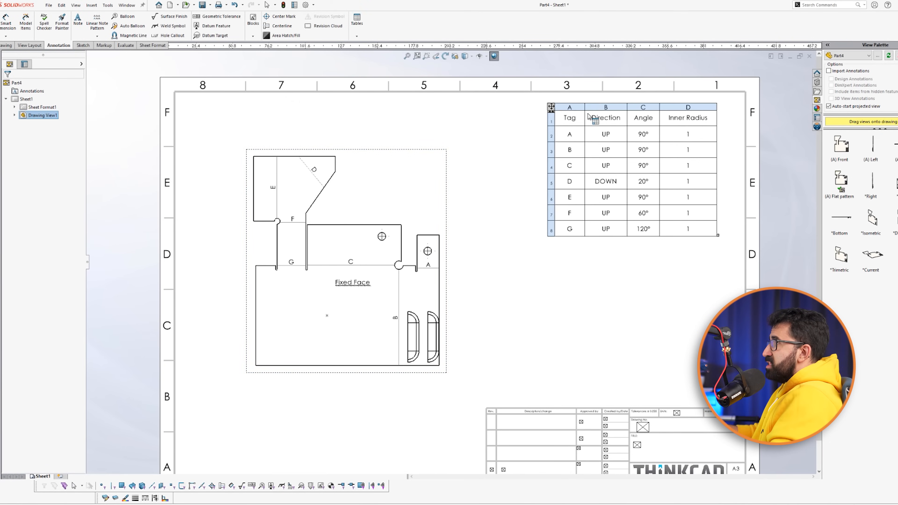
left_click(348, 243)
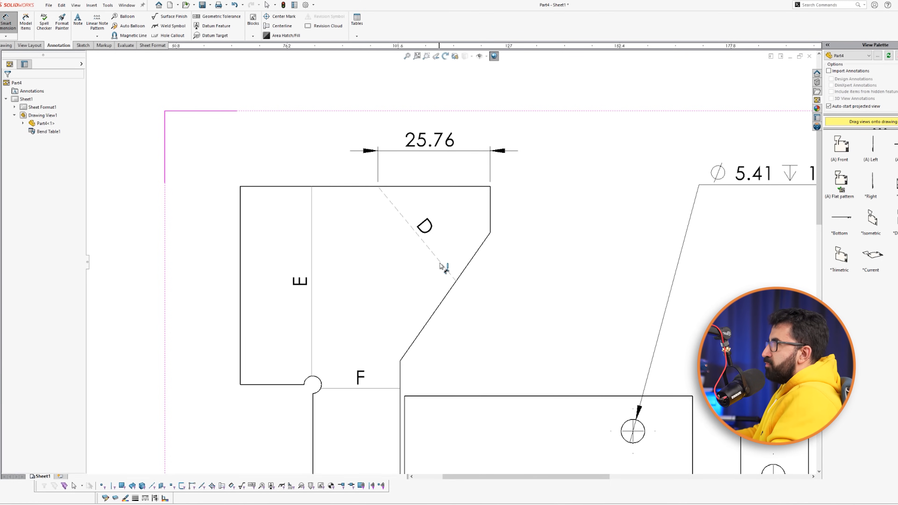
Dimension the 74.6° angle on the slanted edge of the flat pattern.
left_click(446, 266)
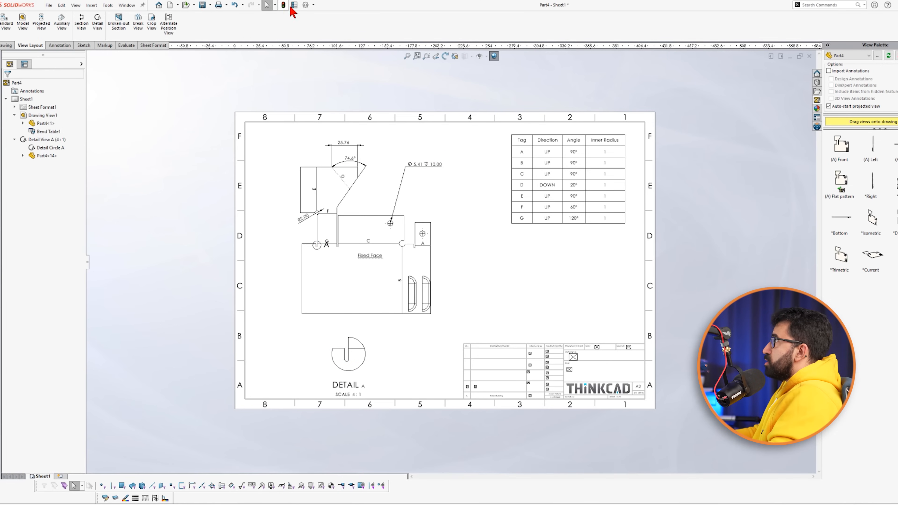
Review the document's drafting standard settings and close them unchanged.
left_click(306, 5)
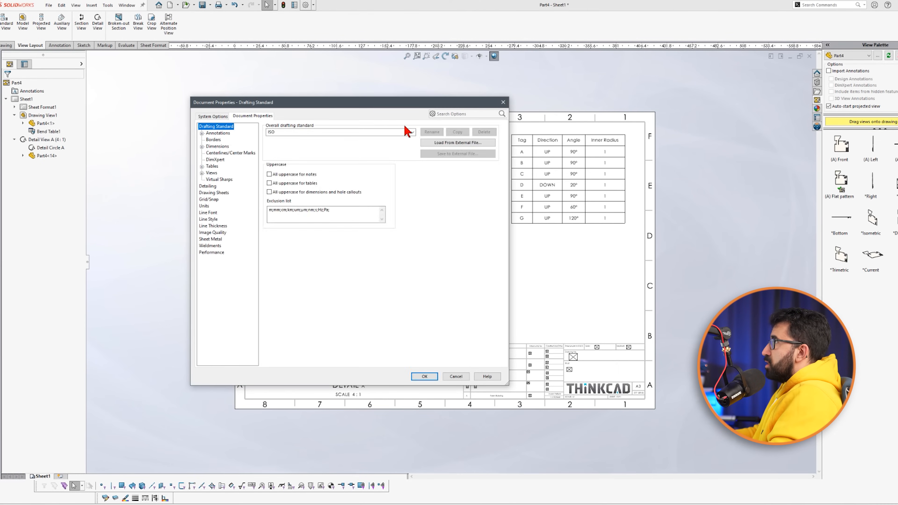
left_click(424, 376)
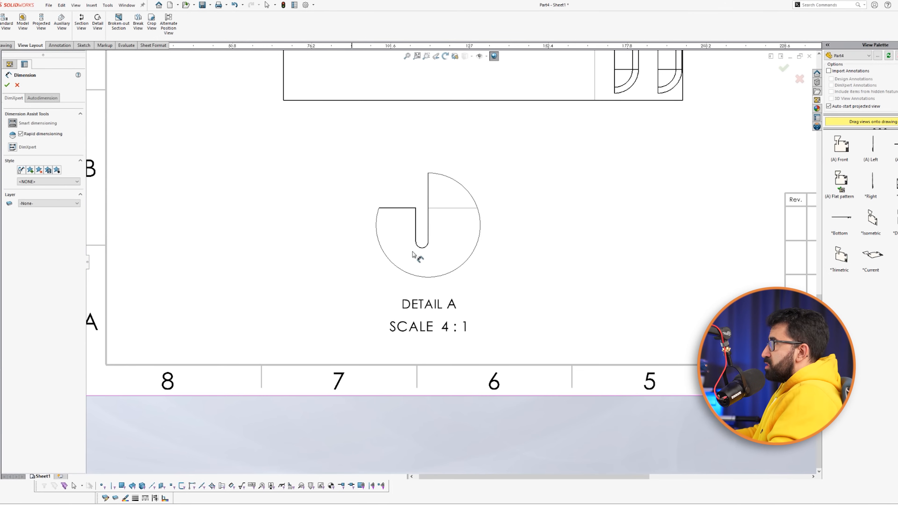
Dimension the Detail A notch and the tab A hole (R2.00, 8.10, 2.73, R0.50).
left_click(419, 225)
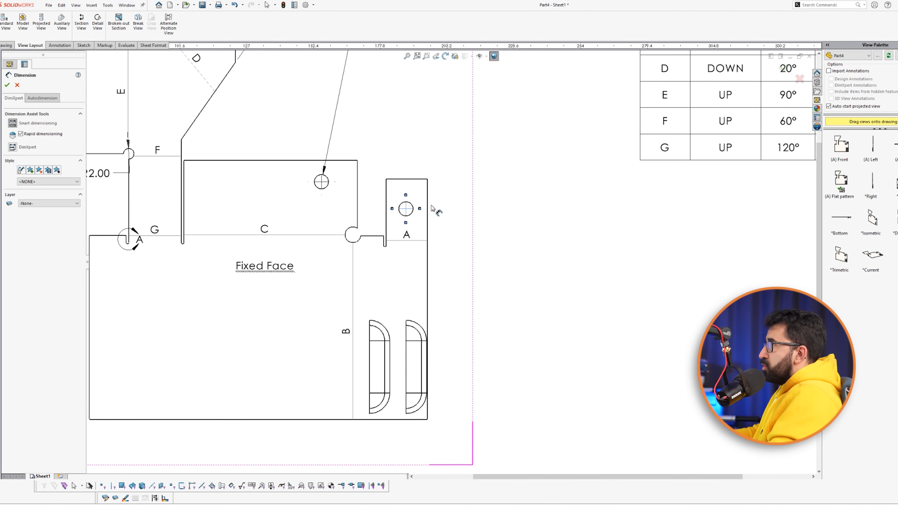
left_click(405, 194)
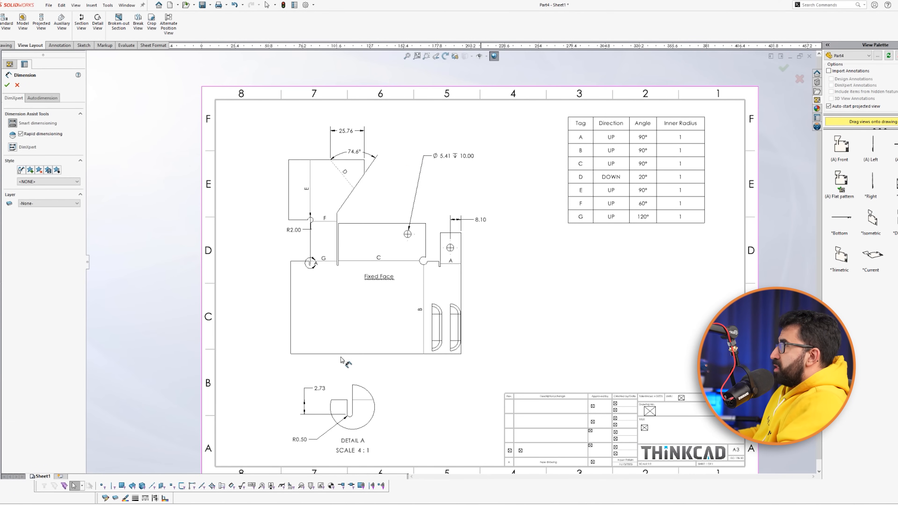
Add a 128.56 overall width dimension below the view, then delete it again.
left_click(365, 367)
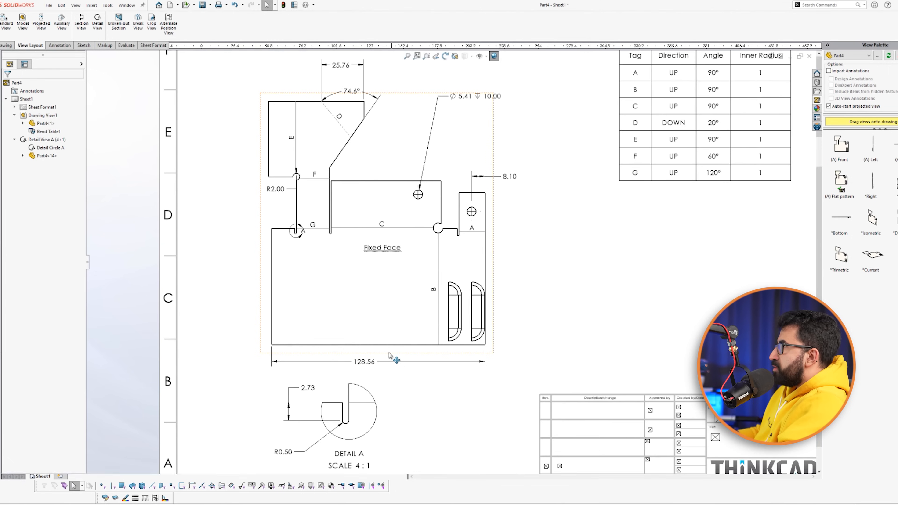
left_click(364, 361)
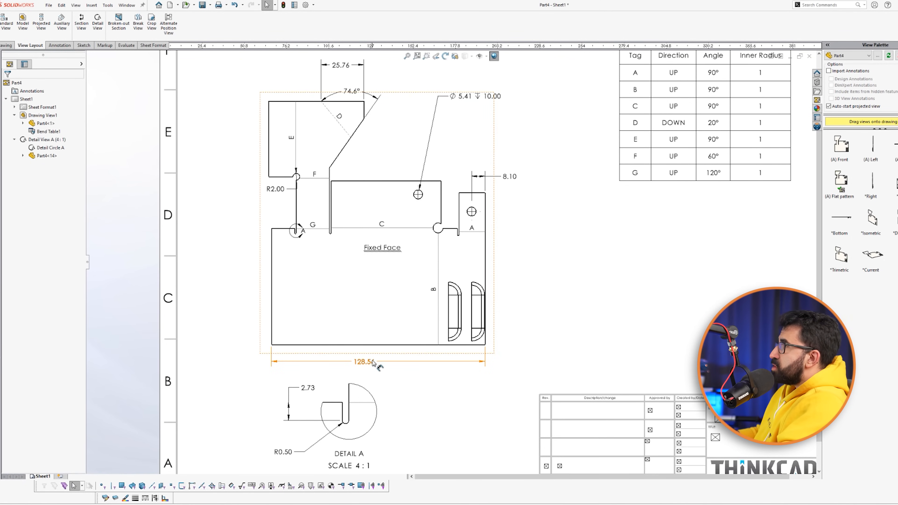
left_click(362, 361)
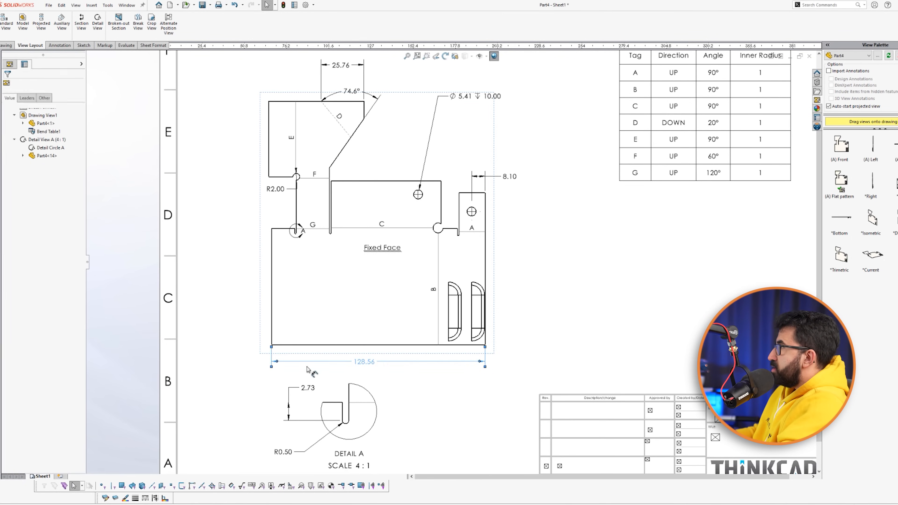
left_click(367, 289)
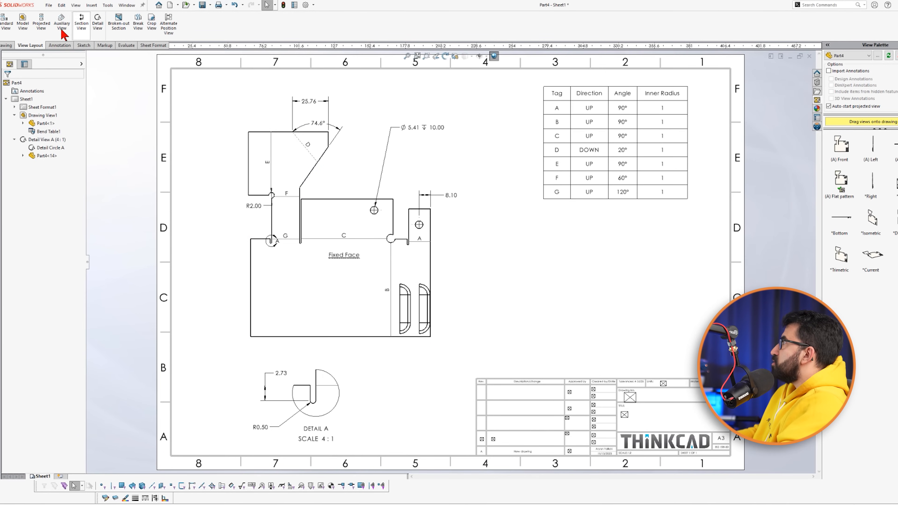
Add a note beside the flat pattern giving the 130.15 X 140.85 bounding box size.
left_click(58, 46)
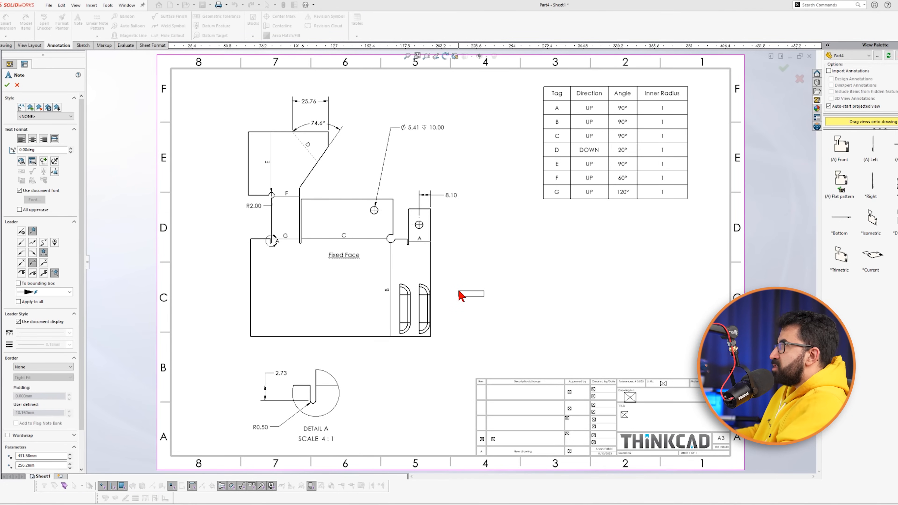
left_click(469, 294)
type("ll 30.13 X 140.85")
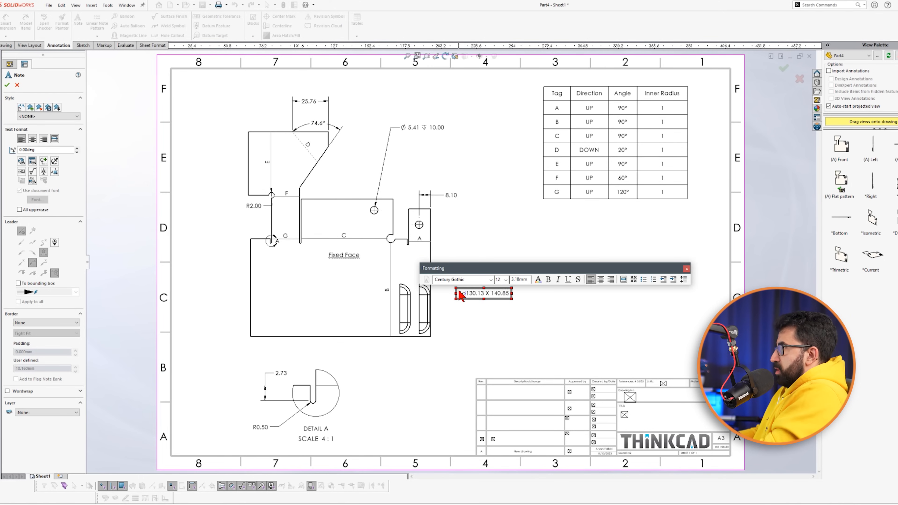
type("Bounding box are")
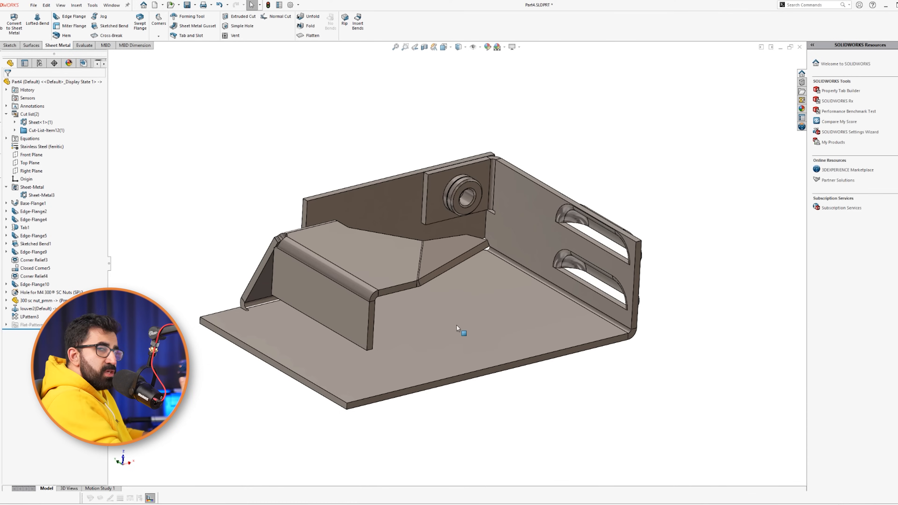
mouse_move(86, 96)
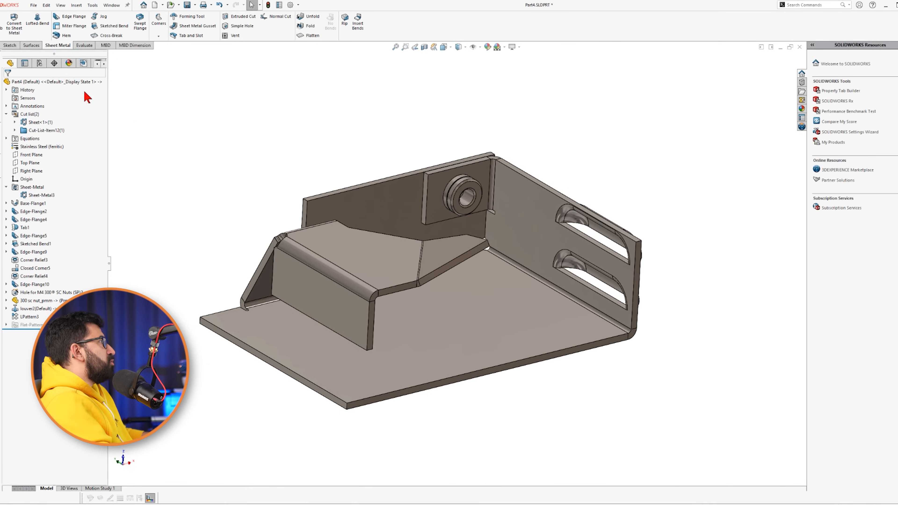
Add a Cross Break to the base flange, inspect it, then show Recent documents.
left_click(110, 35)
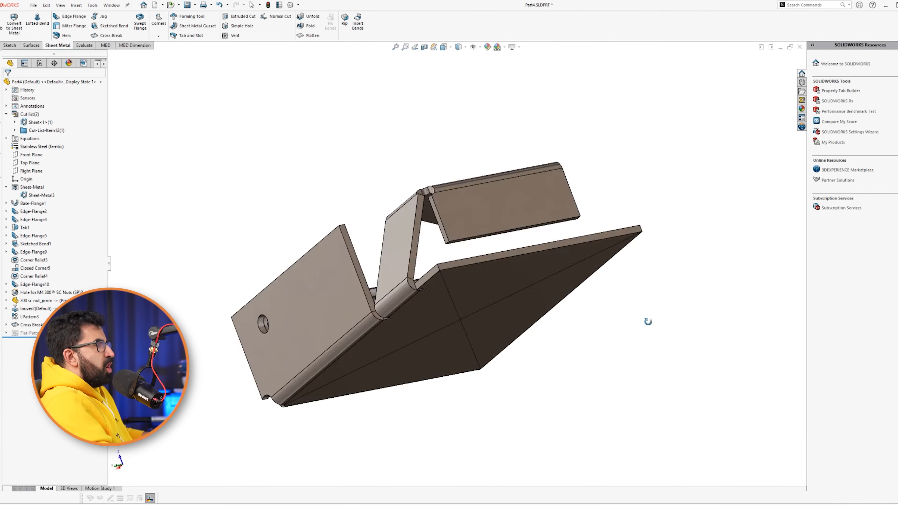
left_click_drag(648, 321, 646, 412)
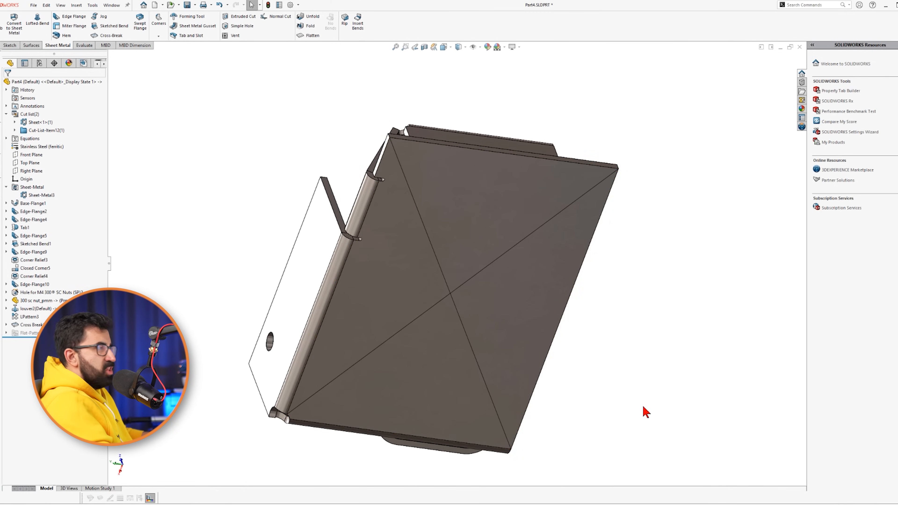
left_click(32, 202)
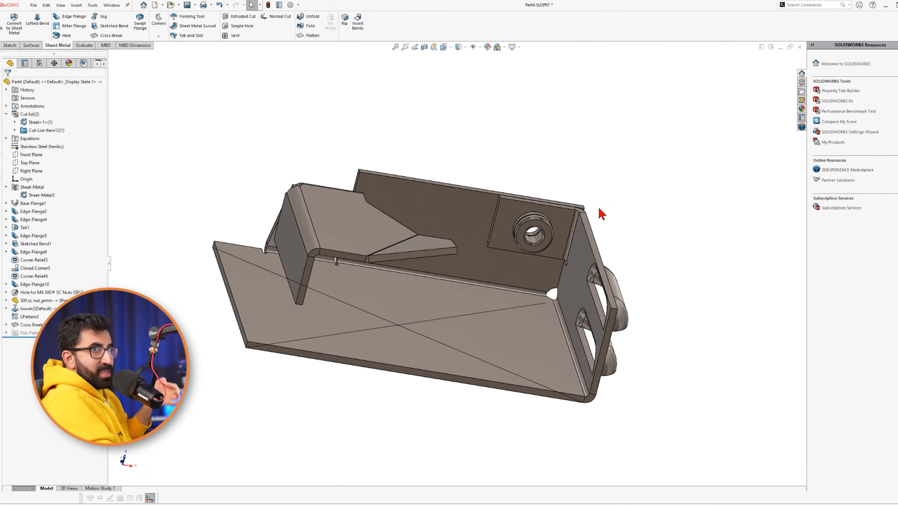
mouse_move(590, 210)
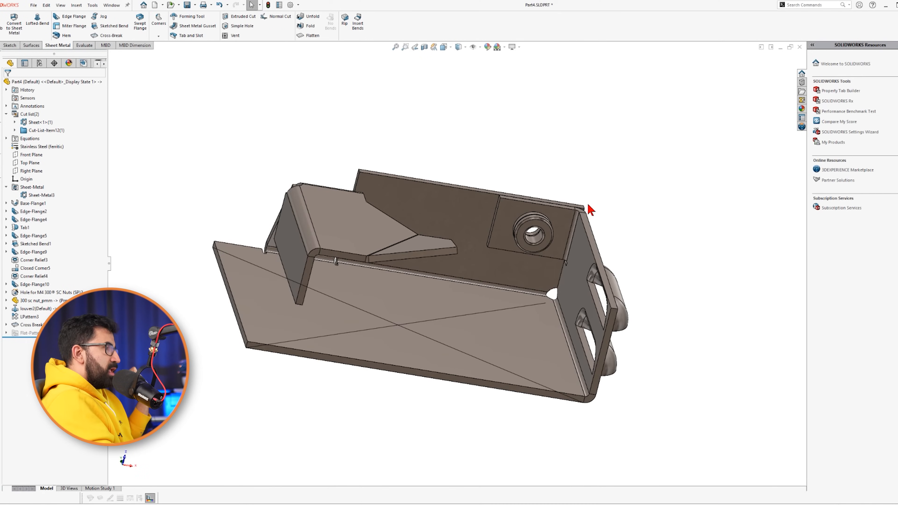
mouse_move(613, 207)
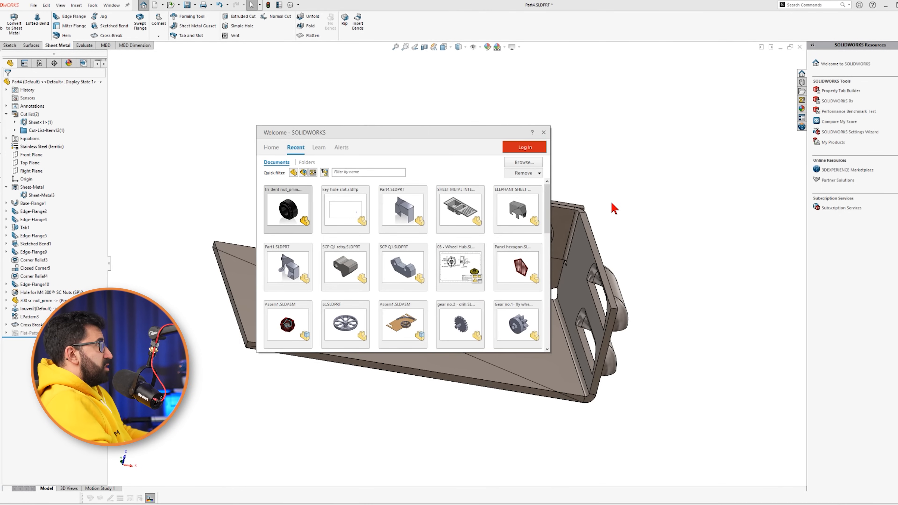
Open the SCP Q1 retry solid block part from Recent documents.
double_click(345, 266)
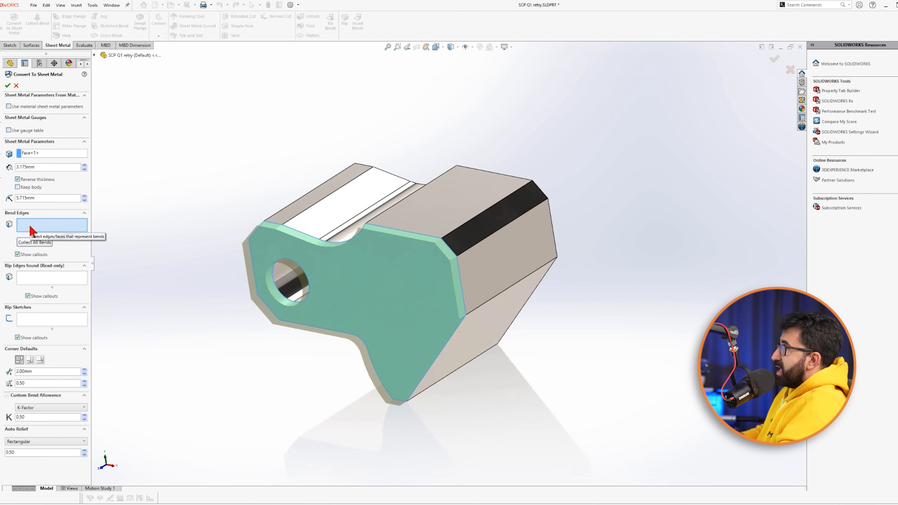
Convert the block to sheet metal at 1.00mm thickness, picking bend edges and accepting the non-planar warning.
left_click(518, 252)
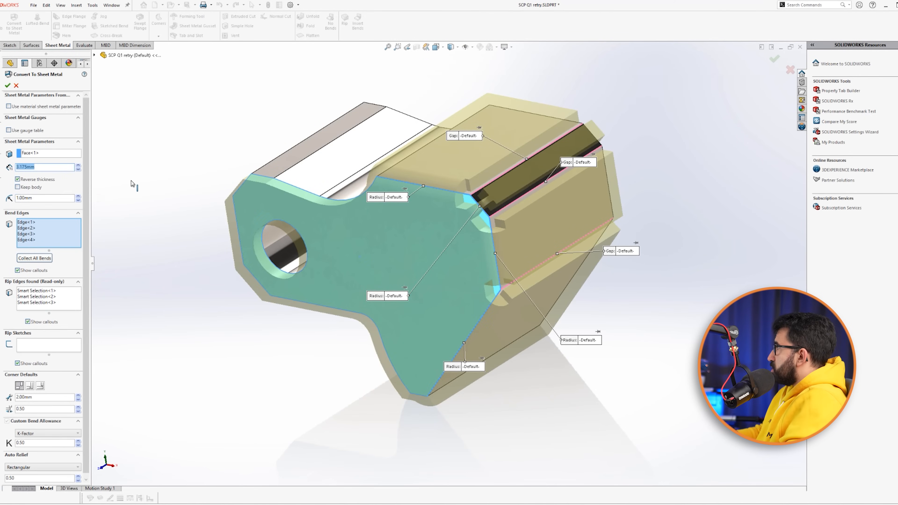
type("1.00mm")
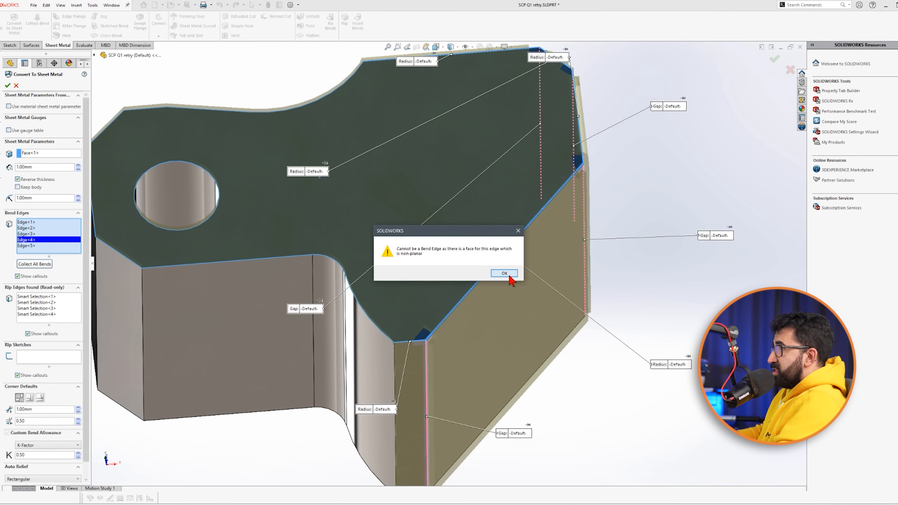
left_click(503, 274)
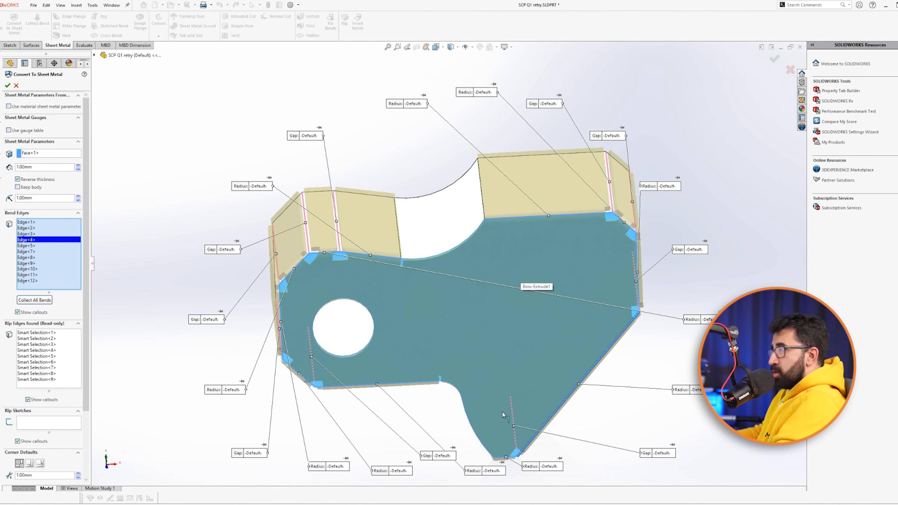
mouse_move(164, 48)
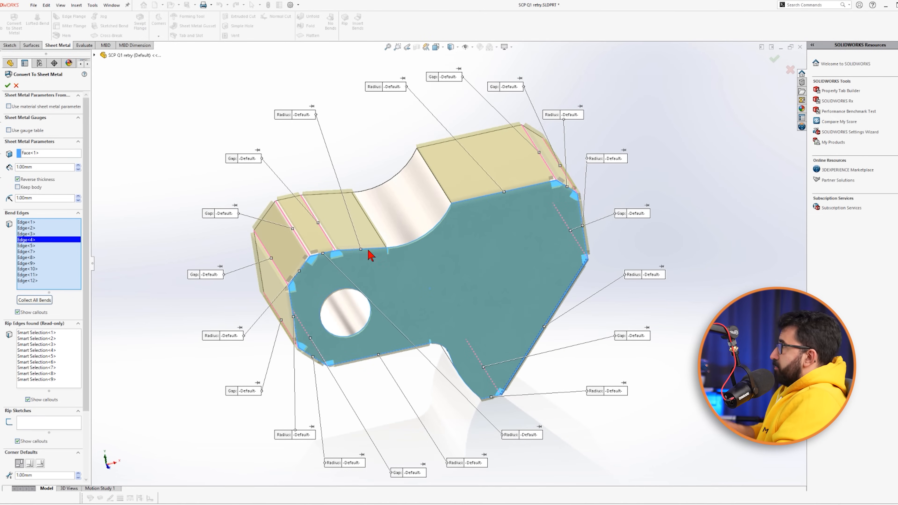
mouse_move(215, 326)
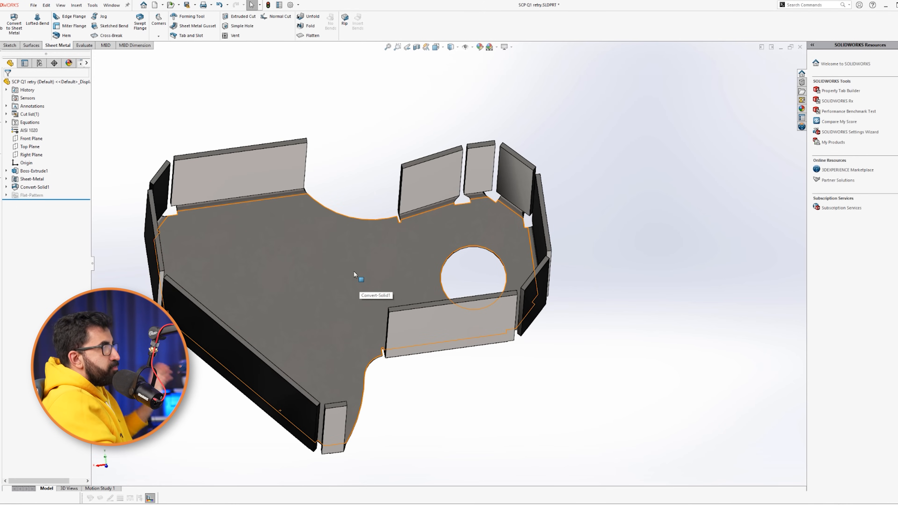
mouse_move(331, 281)
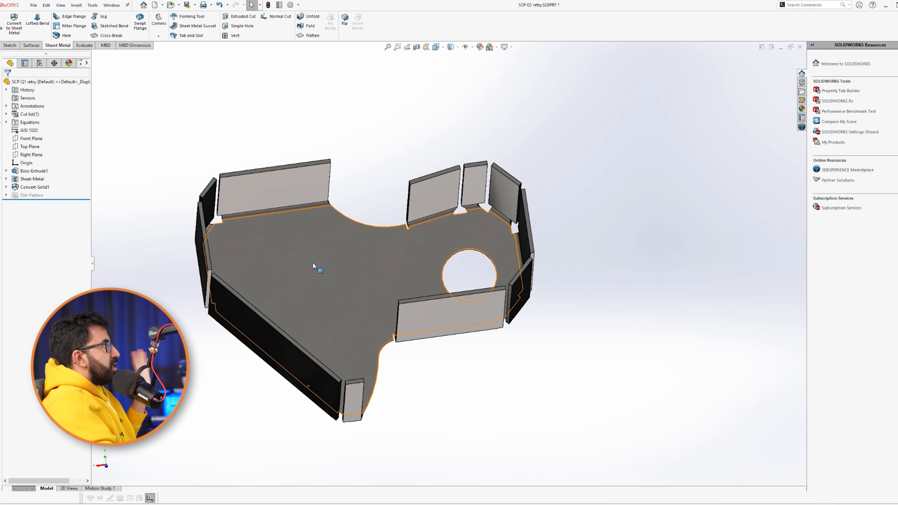
mouse_move(257, 236)
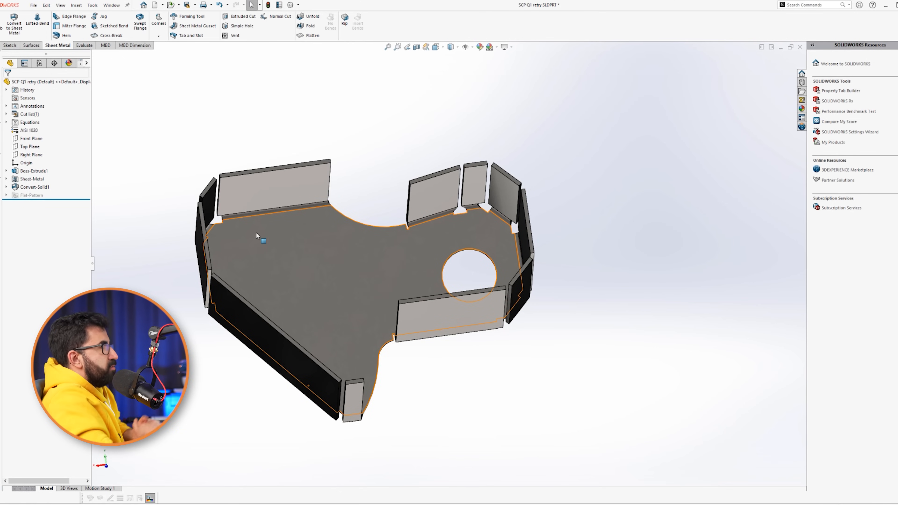